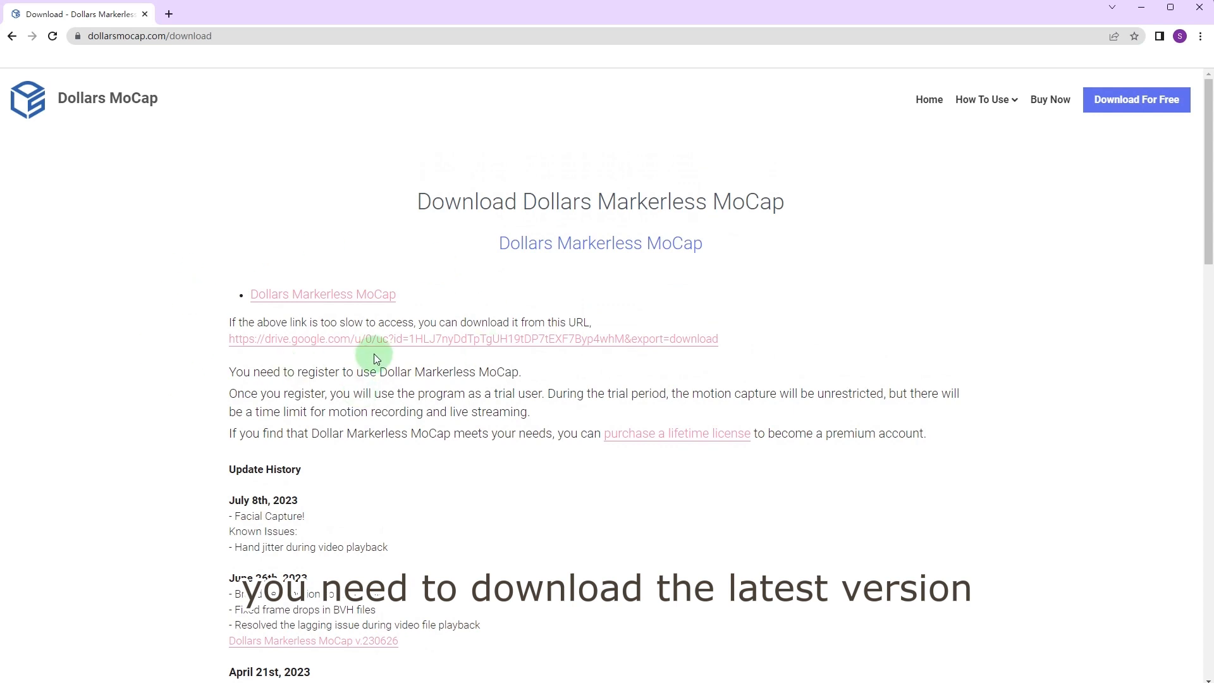
- Locate the DollarsVRM.zip plugin archive and import its package files into the Unity project
scroll(down, 3)
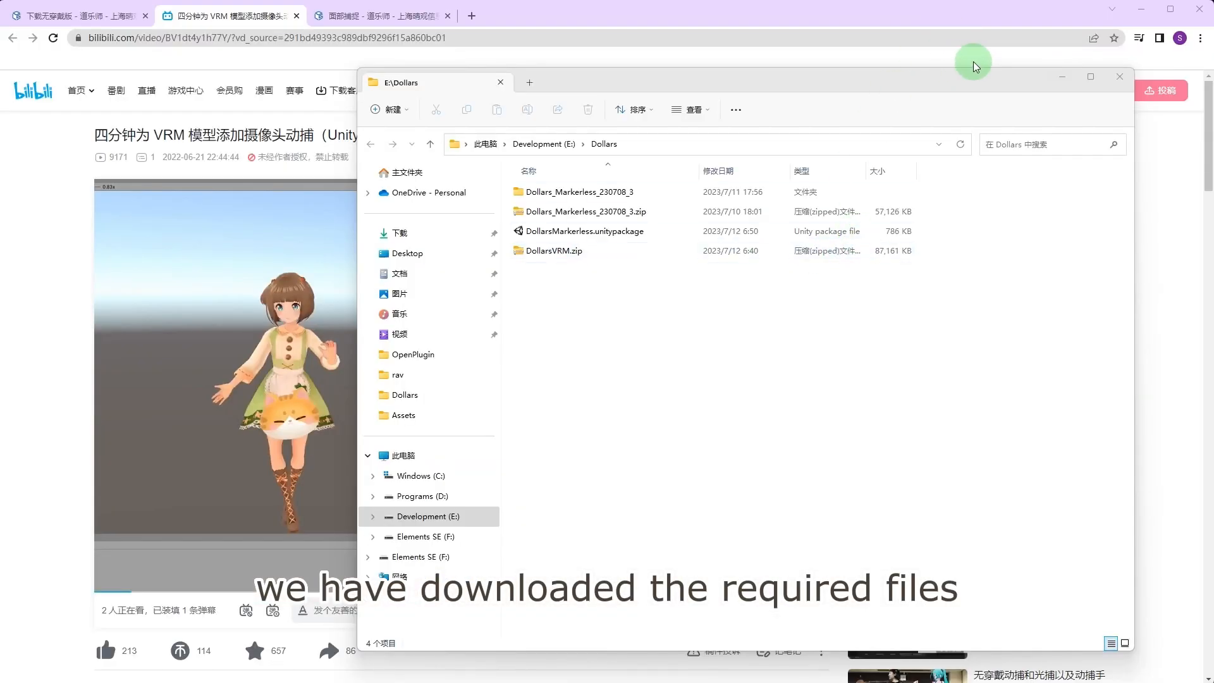
click(584, 211)
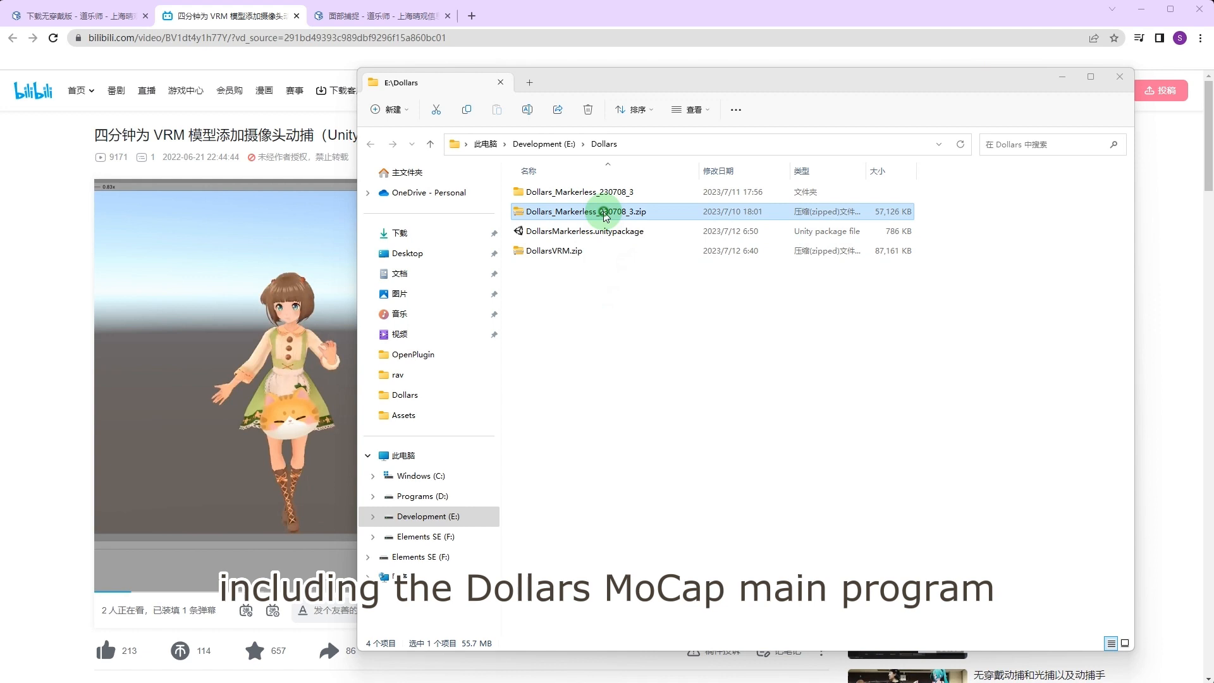
click(584, 230)
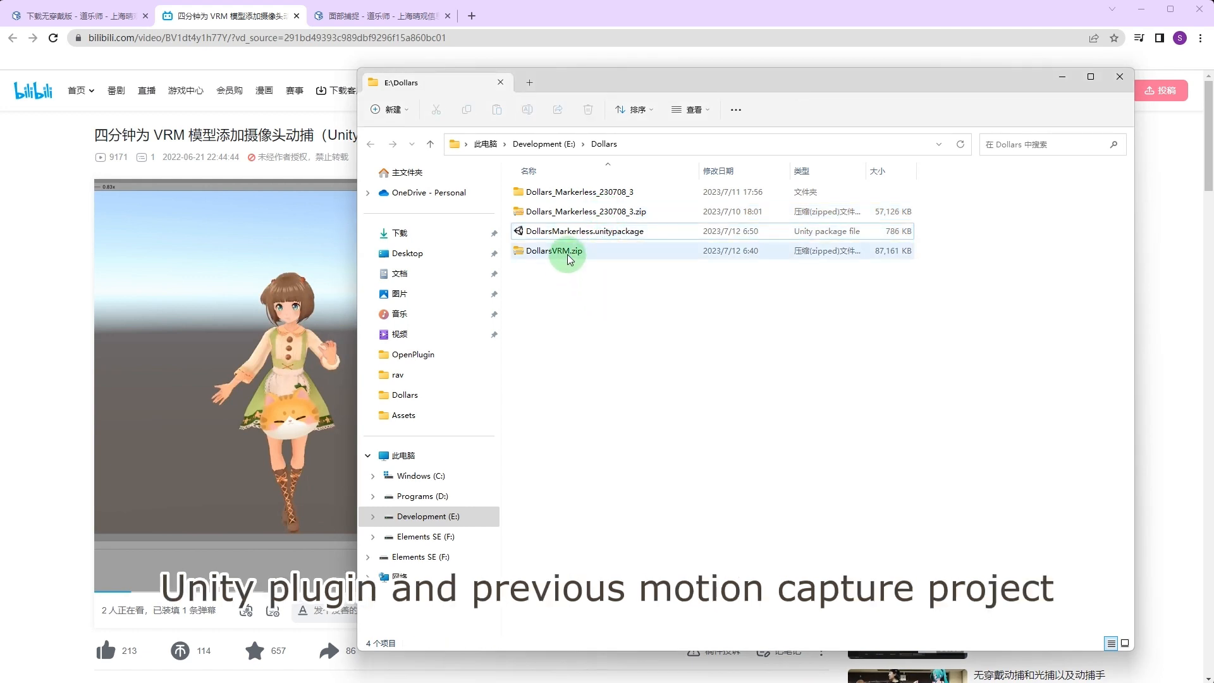
right_click(554, 250)
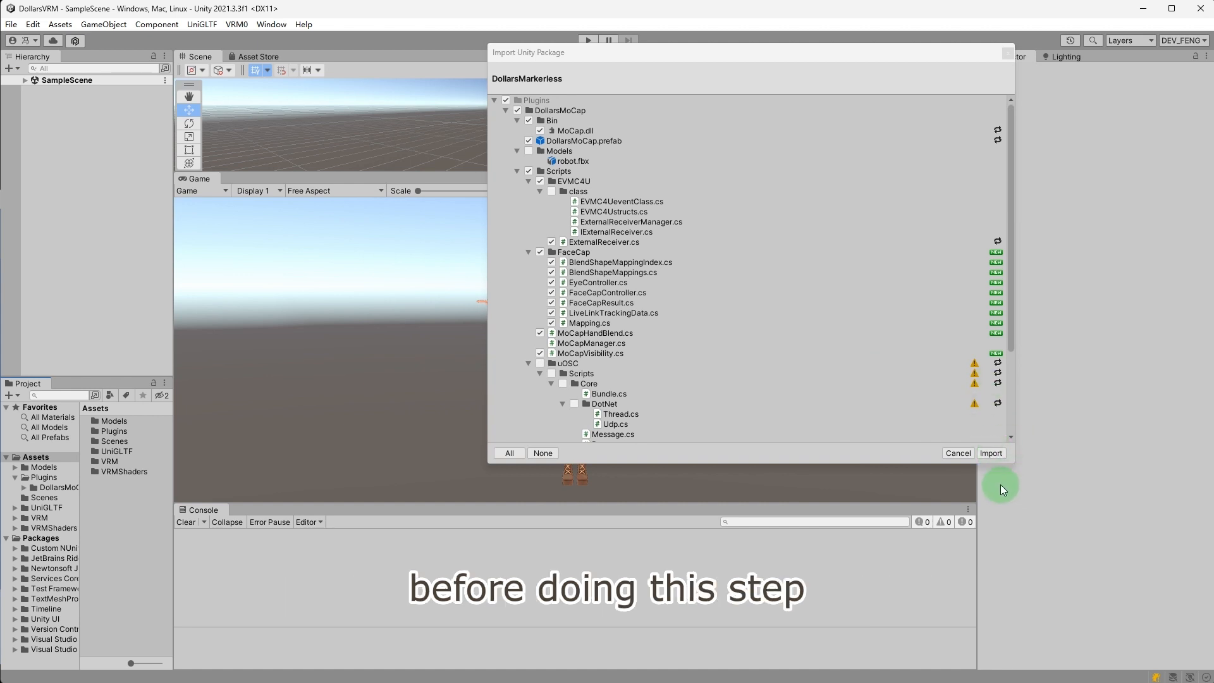
click(989, 453)
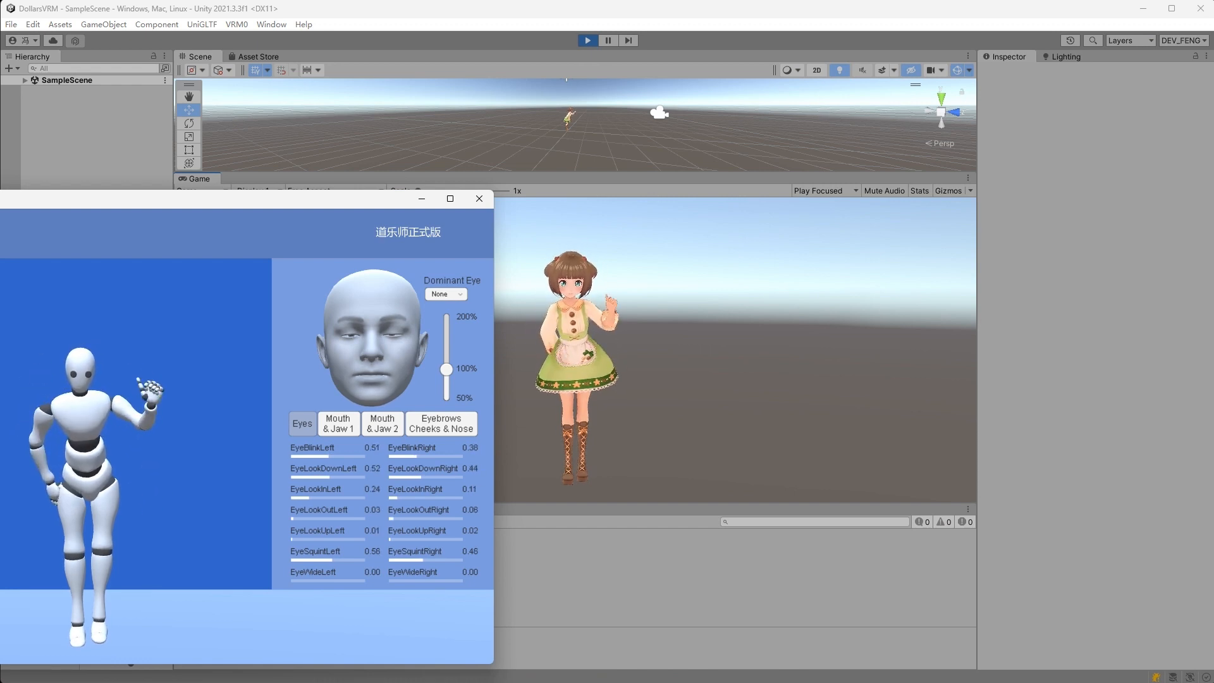
- Stop the scene and add a Face Cap Controller component to the selected VRM avatar
click(477, 199)
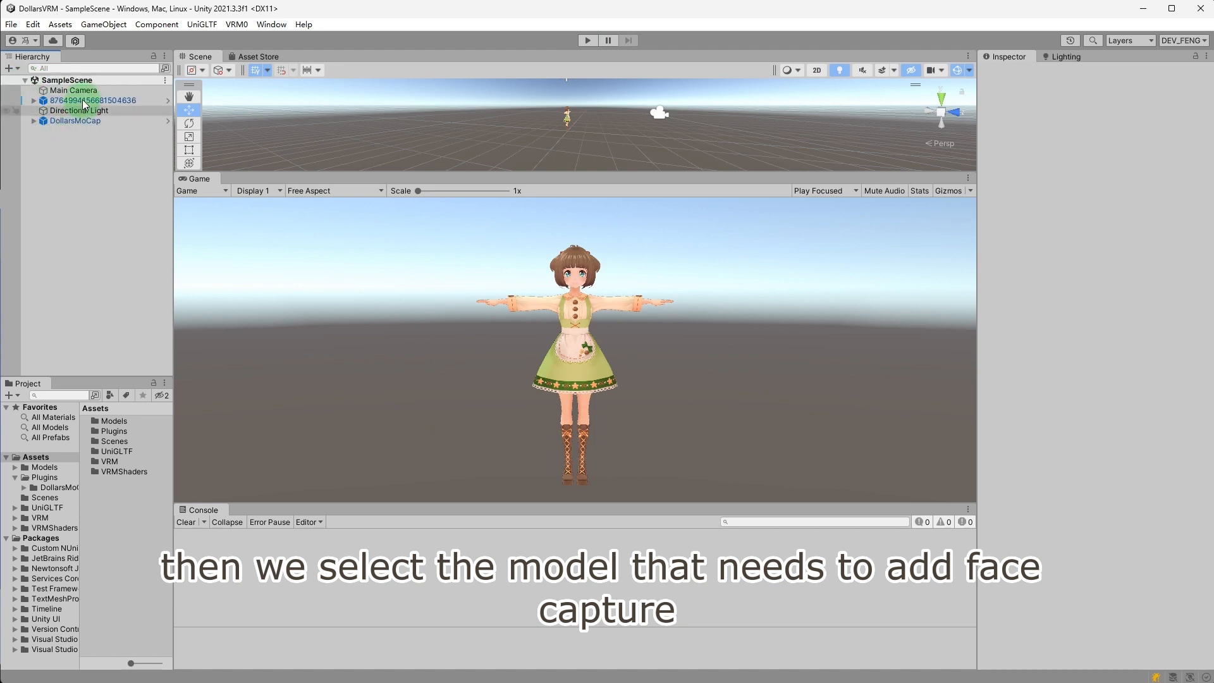
click(92, 100)
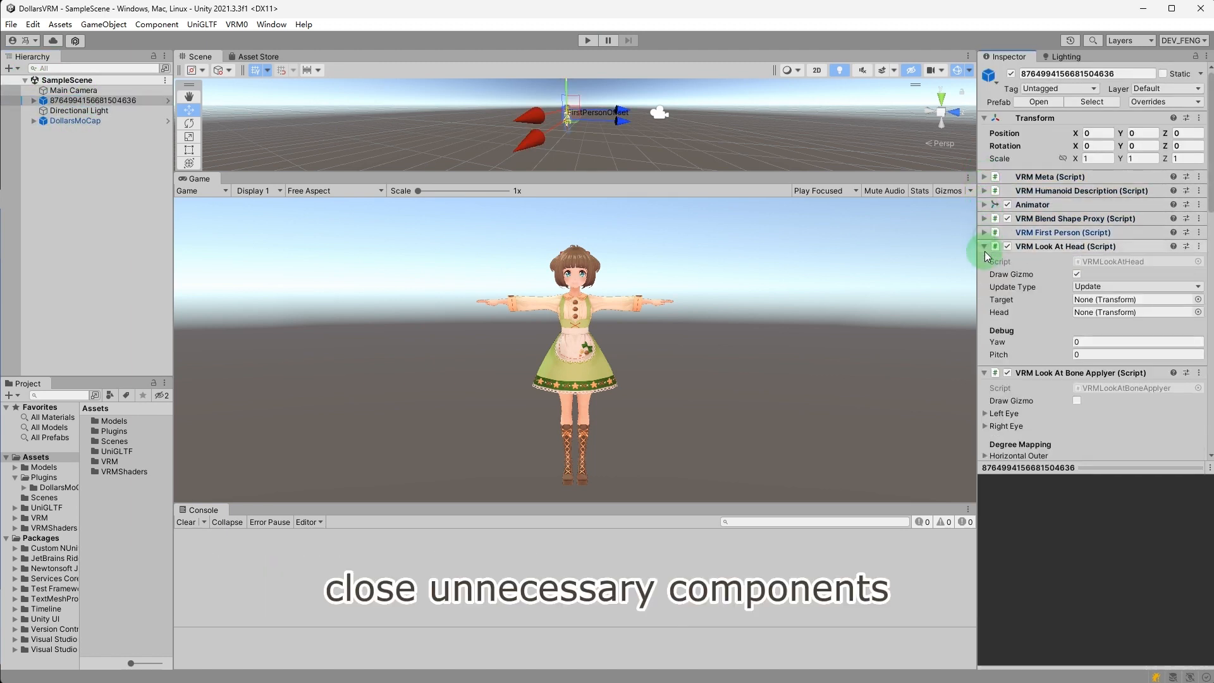
click(984, 246)
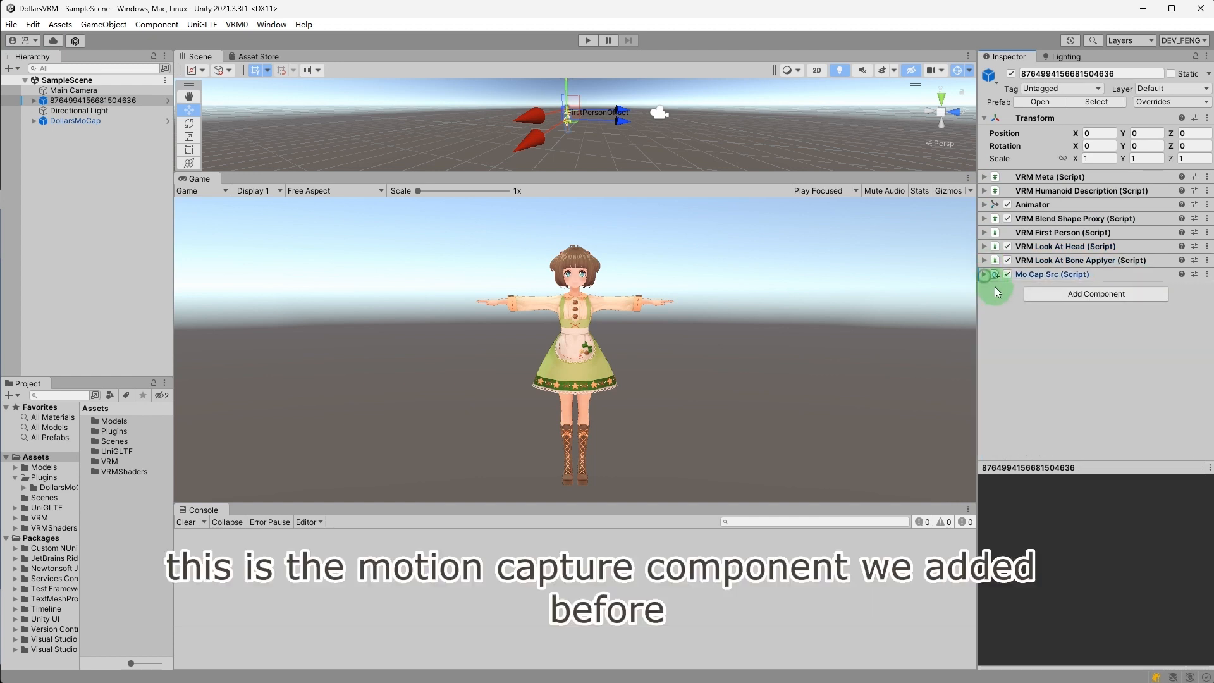
click(985, 274)
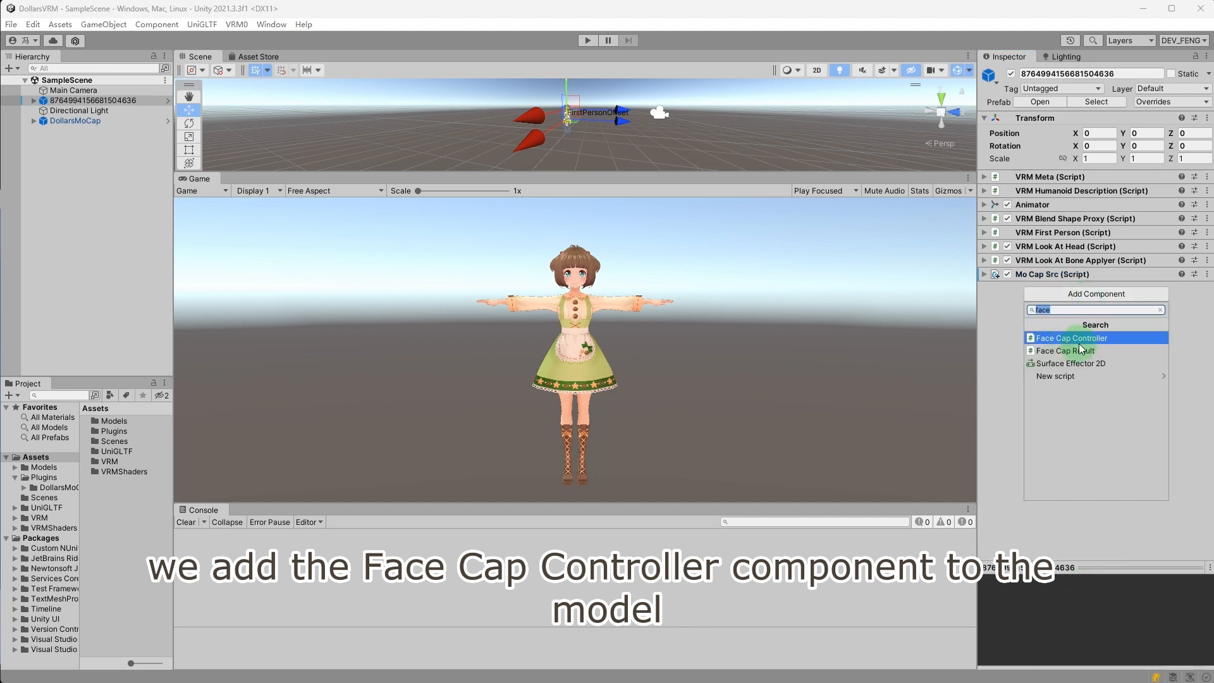
click(1071, 338)
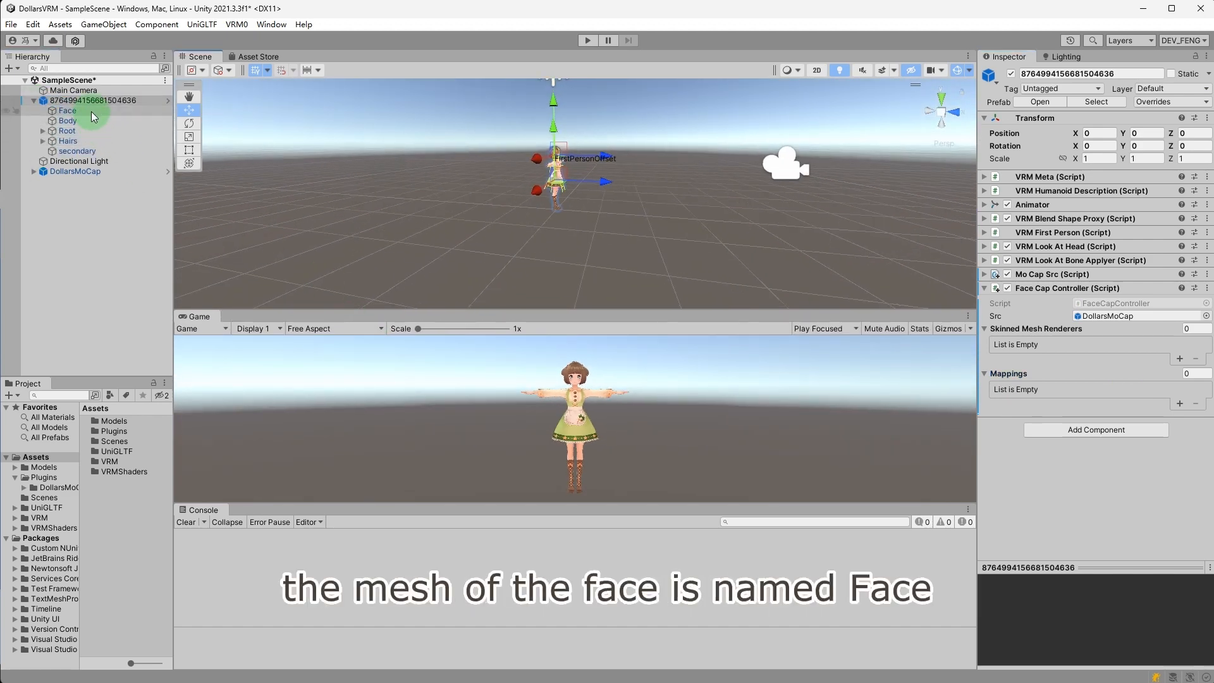
- Assign the avatar's Face mesh to the Face Cap Controller's renderer slot
click(68, 110)
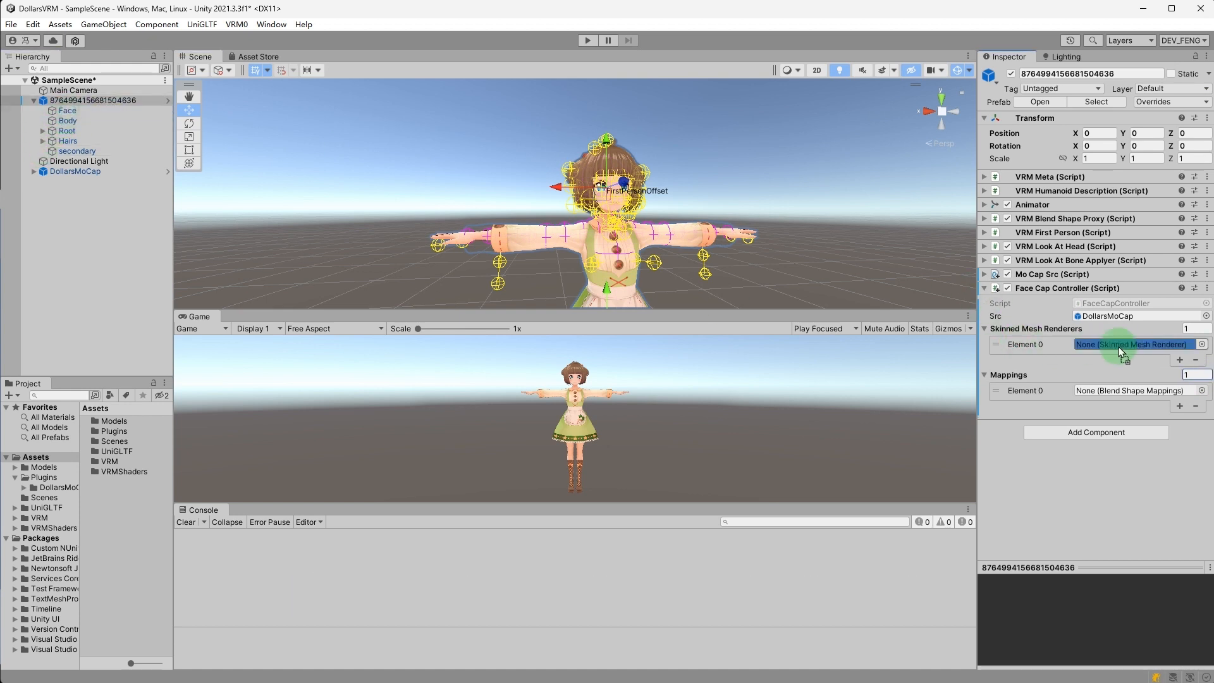
click(1135, 344)
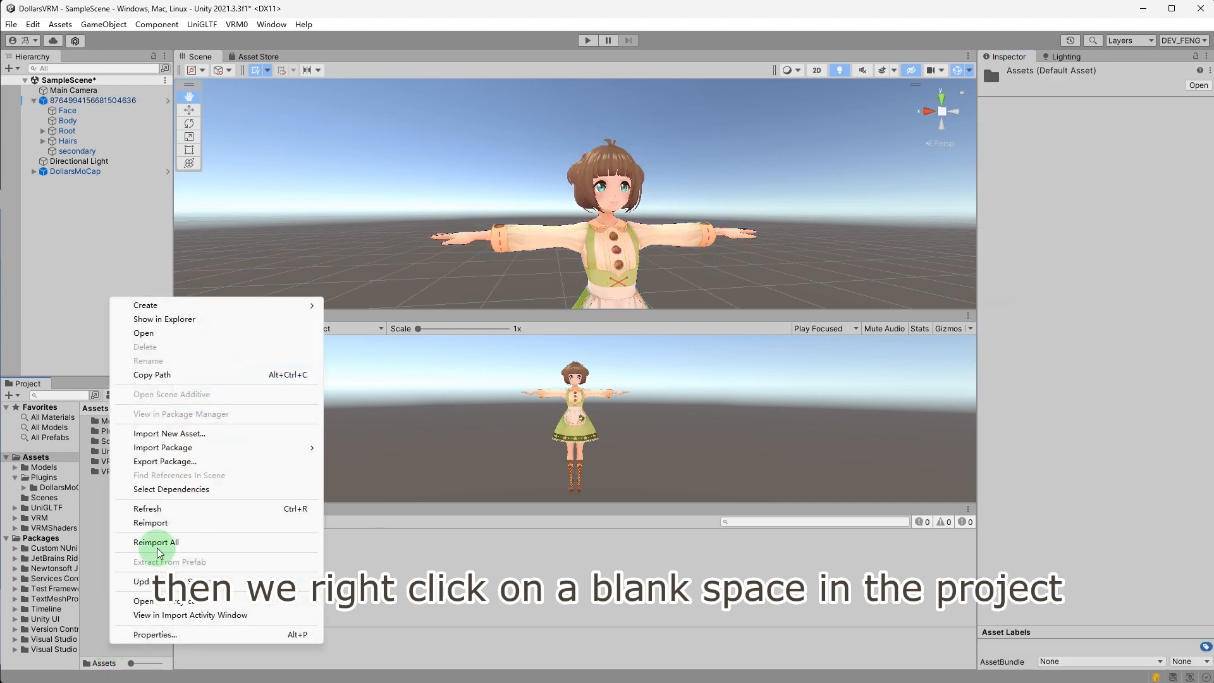
mouse_move(144, 305)
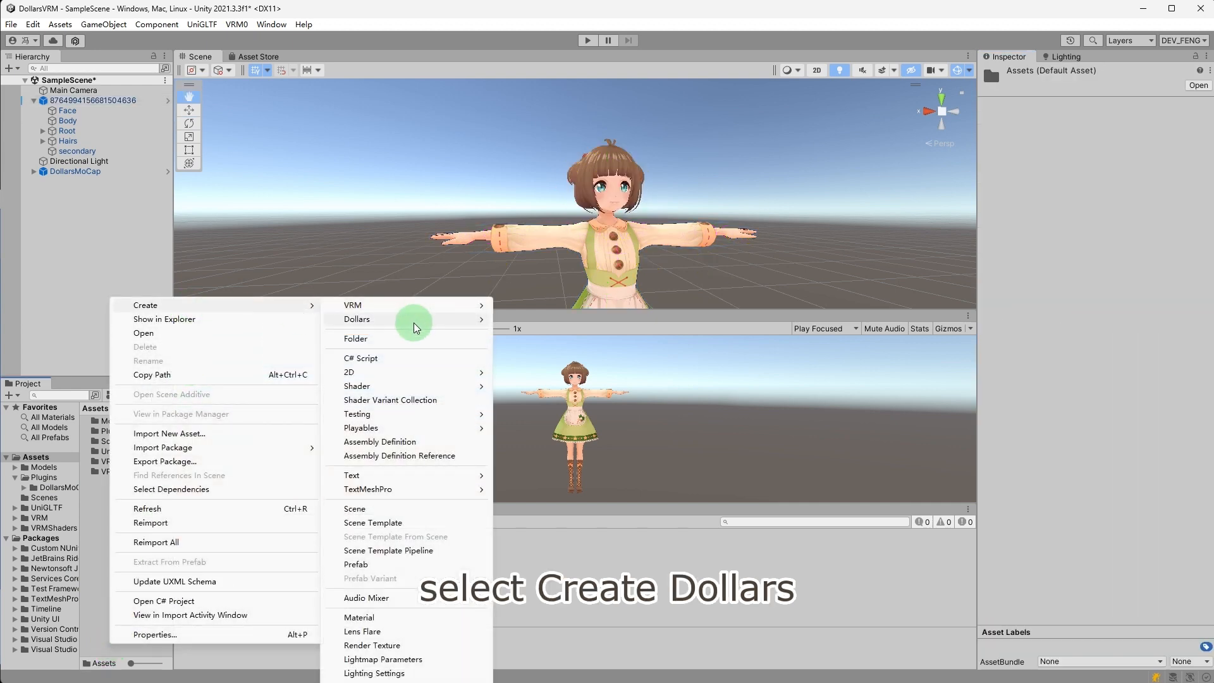
mouse_move(357, 318)
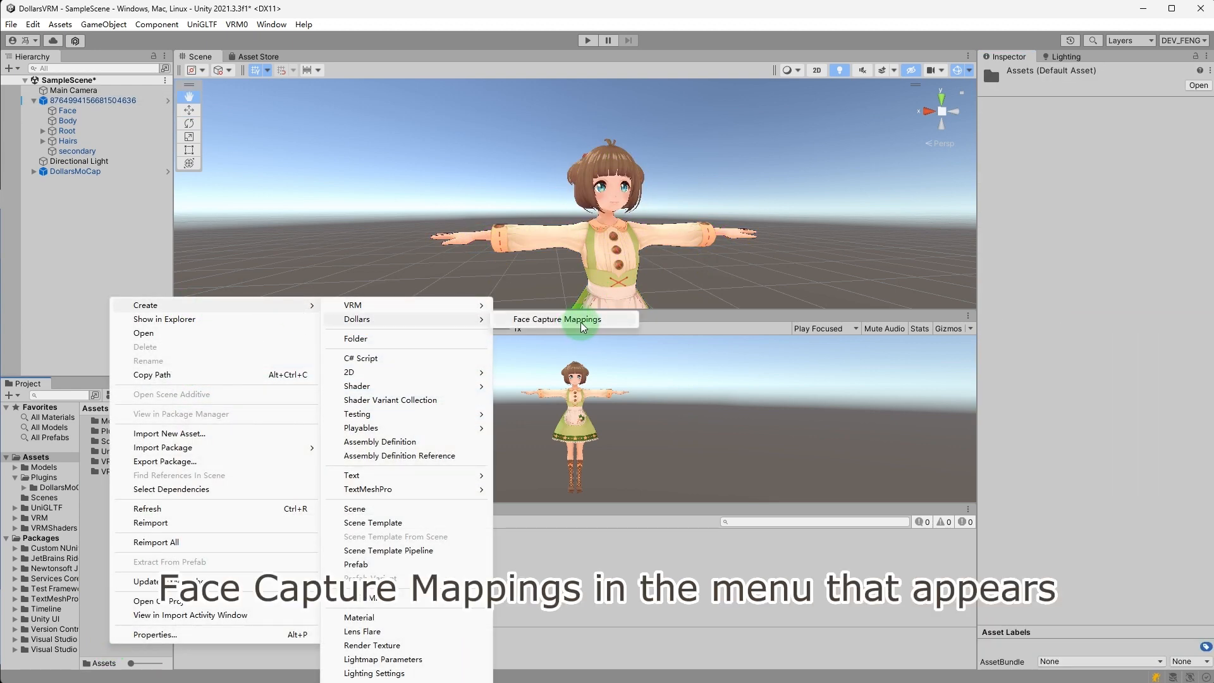
- Create a Face Capture Mappings asset and expand its EyeLookInLeft entry among the 61 mappings
click(556, 318)
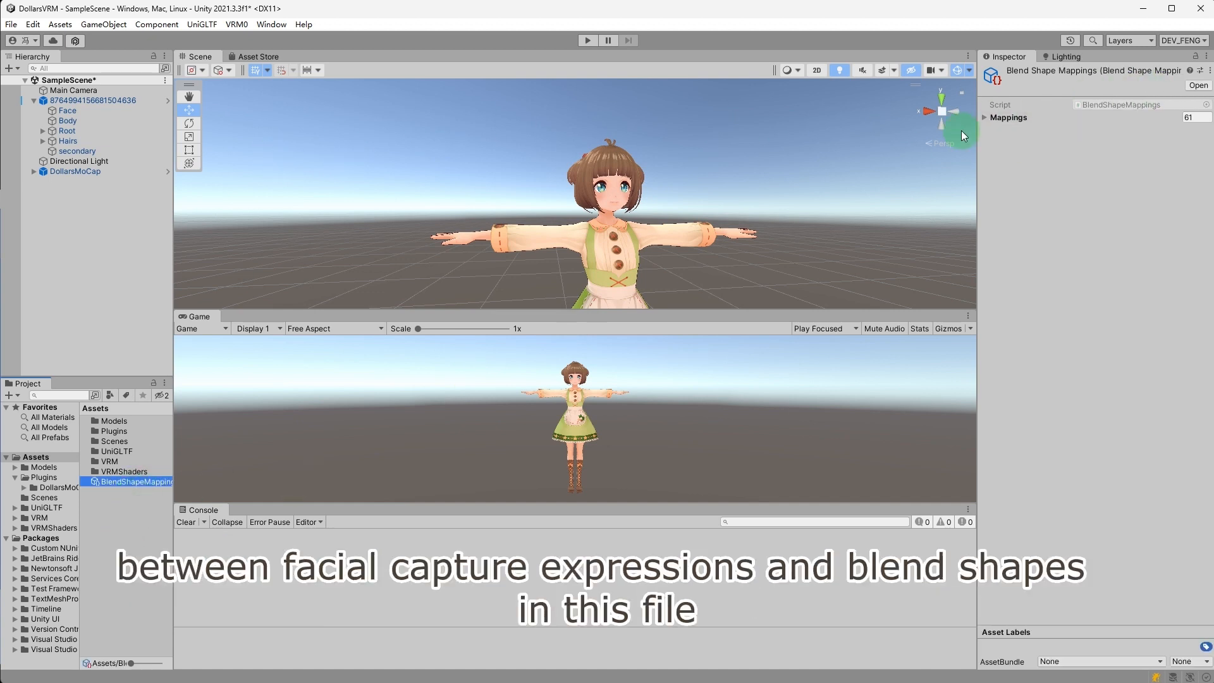
click(985, 116)
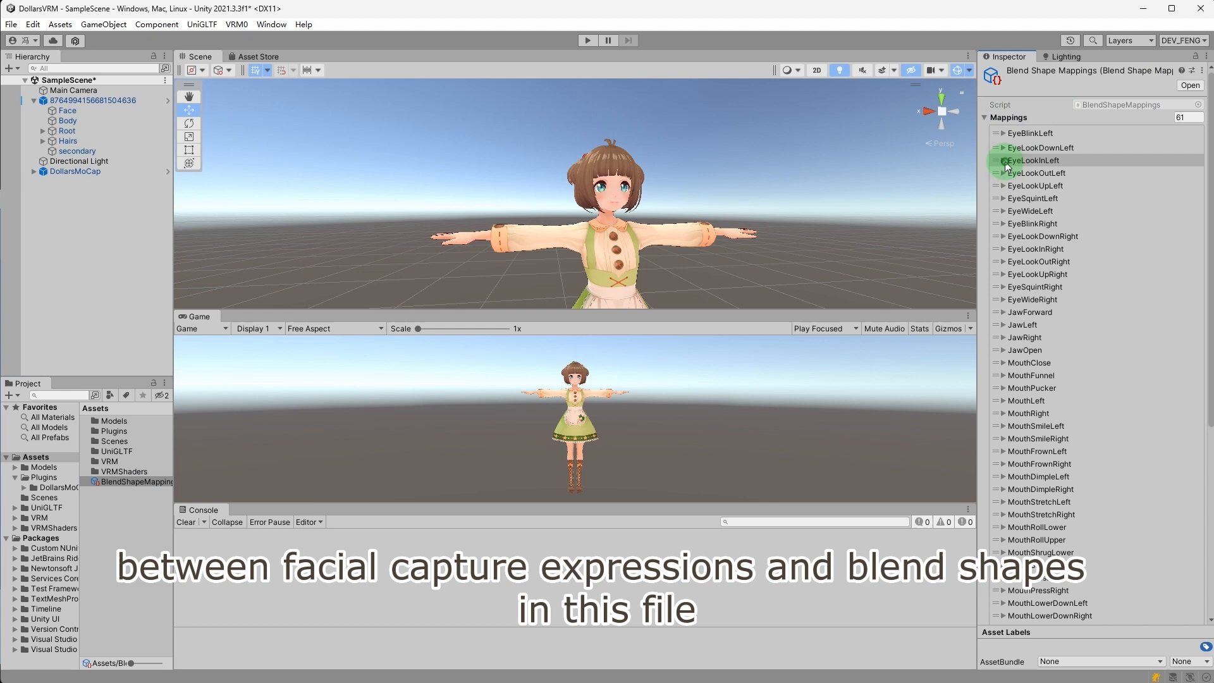
click(1001, 148)
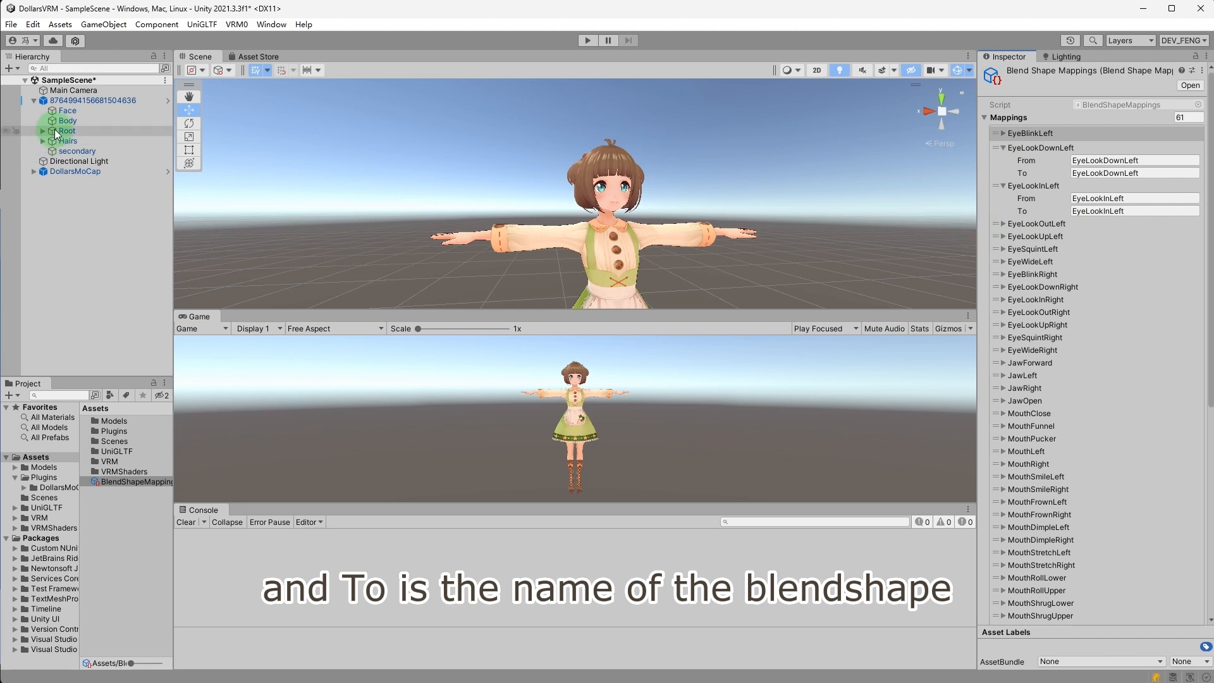
- Check the Face mesh blendshape names and edit mapping targets like NoseSneerRight to lowercase-initial names
click(67, 110)
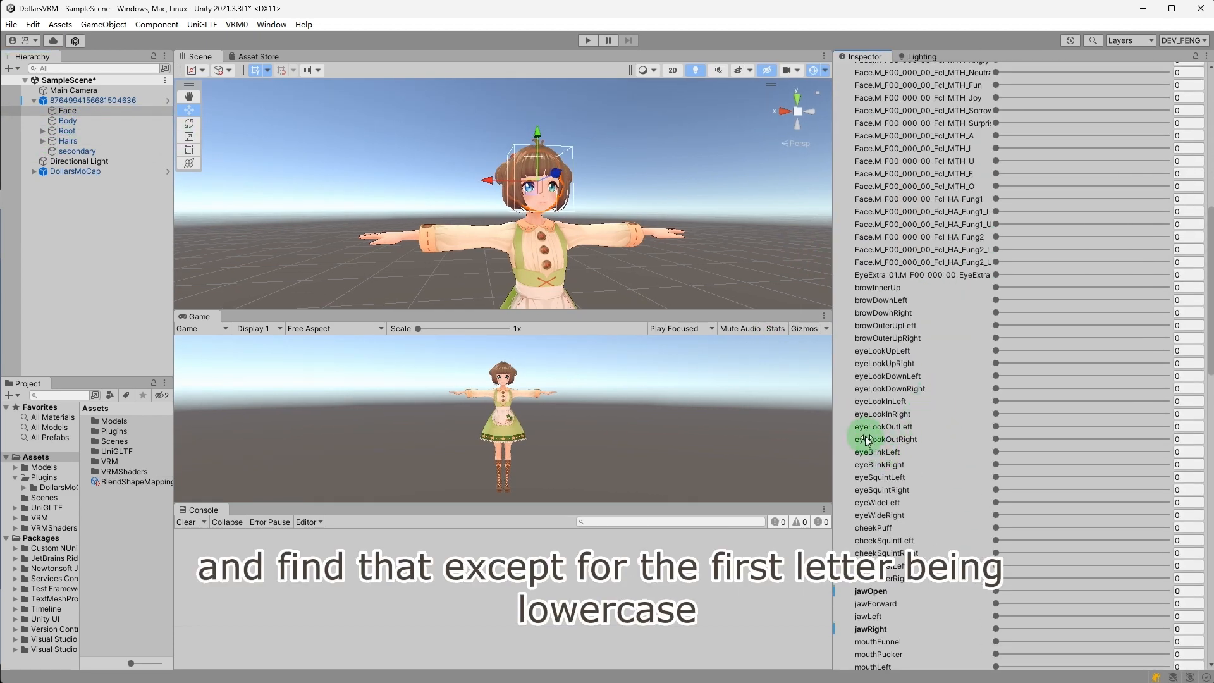
scroll(down, 3)
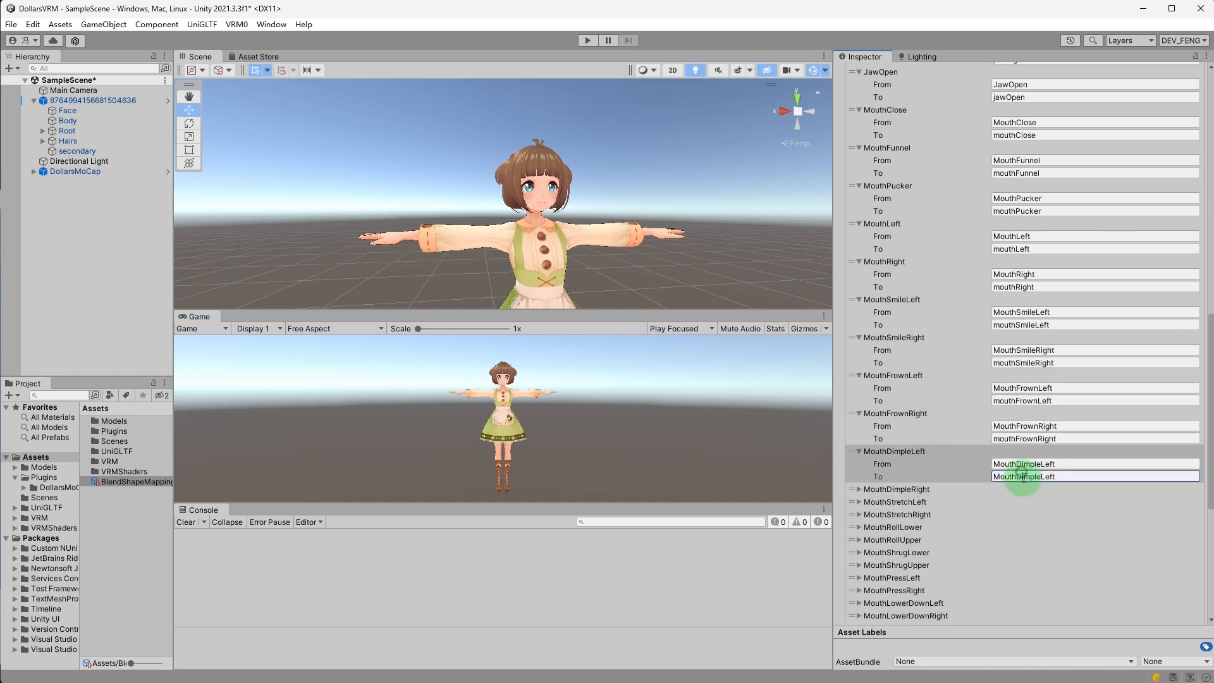
scroll(down, 3)
text(m)
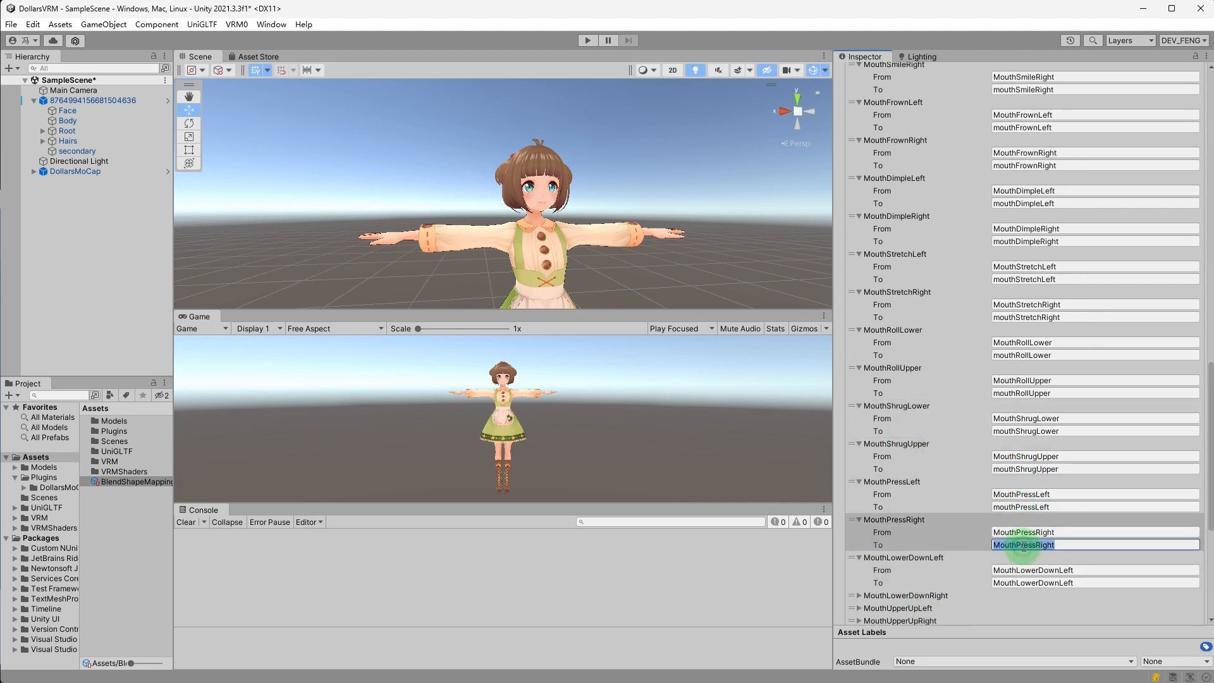
scroll(down, 3)
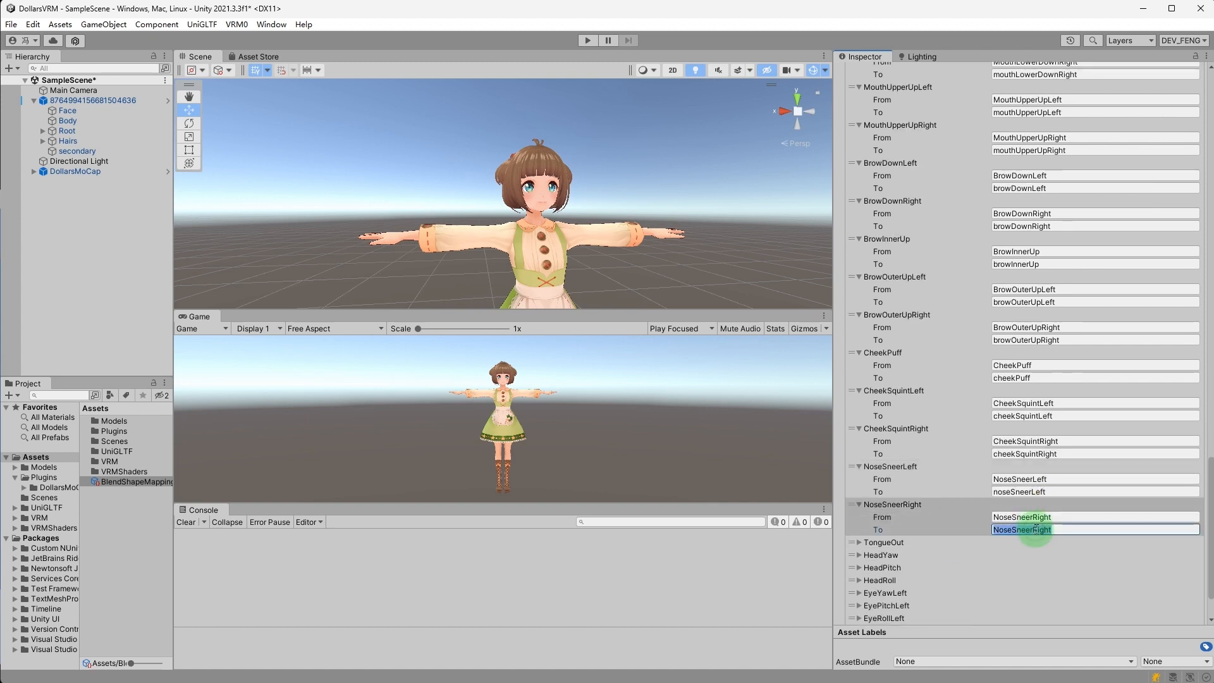
click(1093, 528)
text(n)
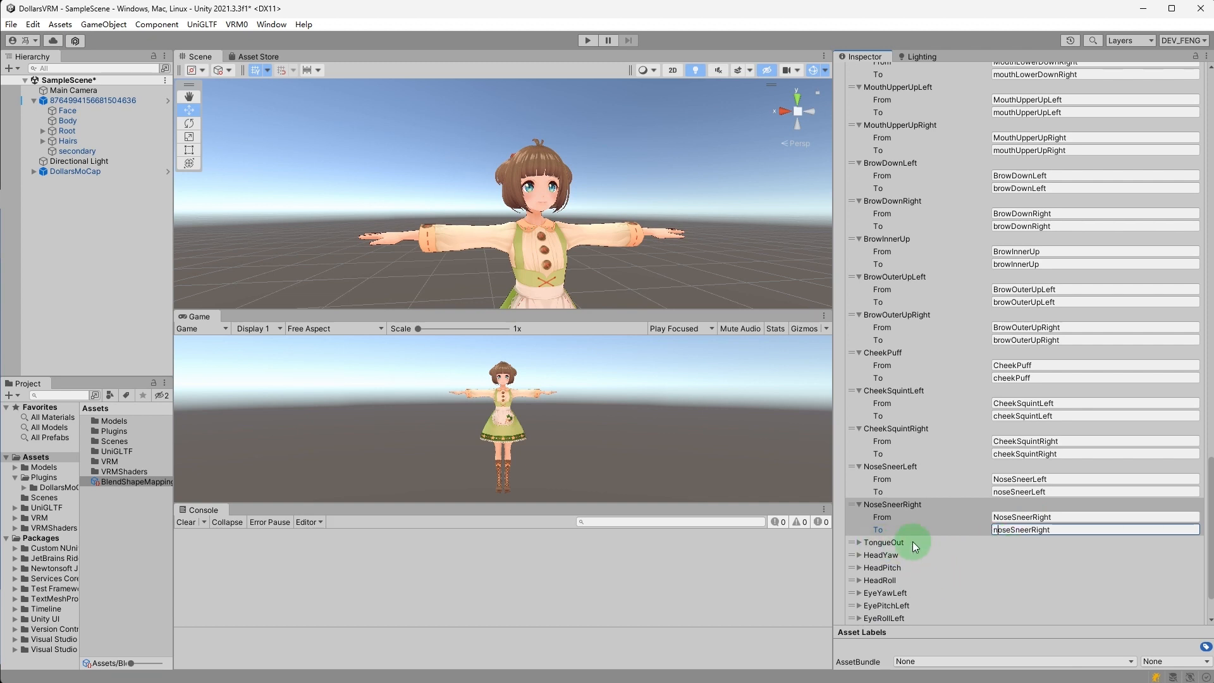
scroll(down, 3)
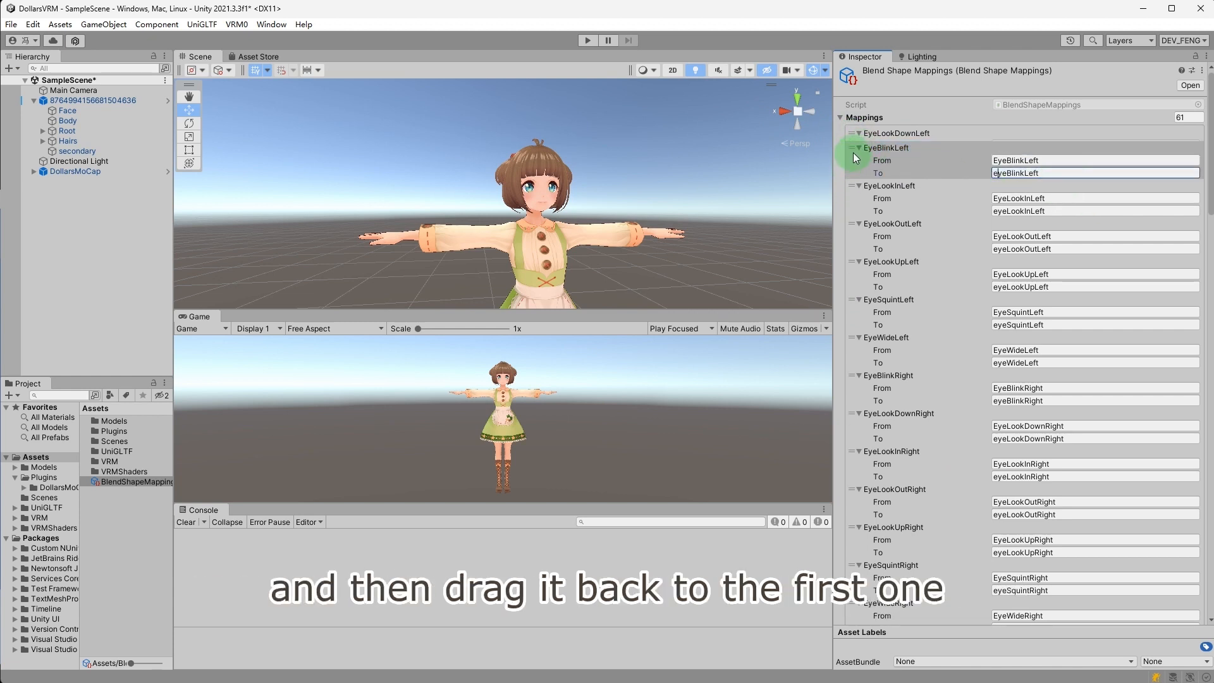
- Move EyeBlinkLeft back to first place and assign the mappings asset to the controller's slot
drag(887, 147, 886, 133)
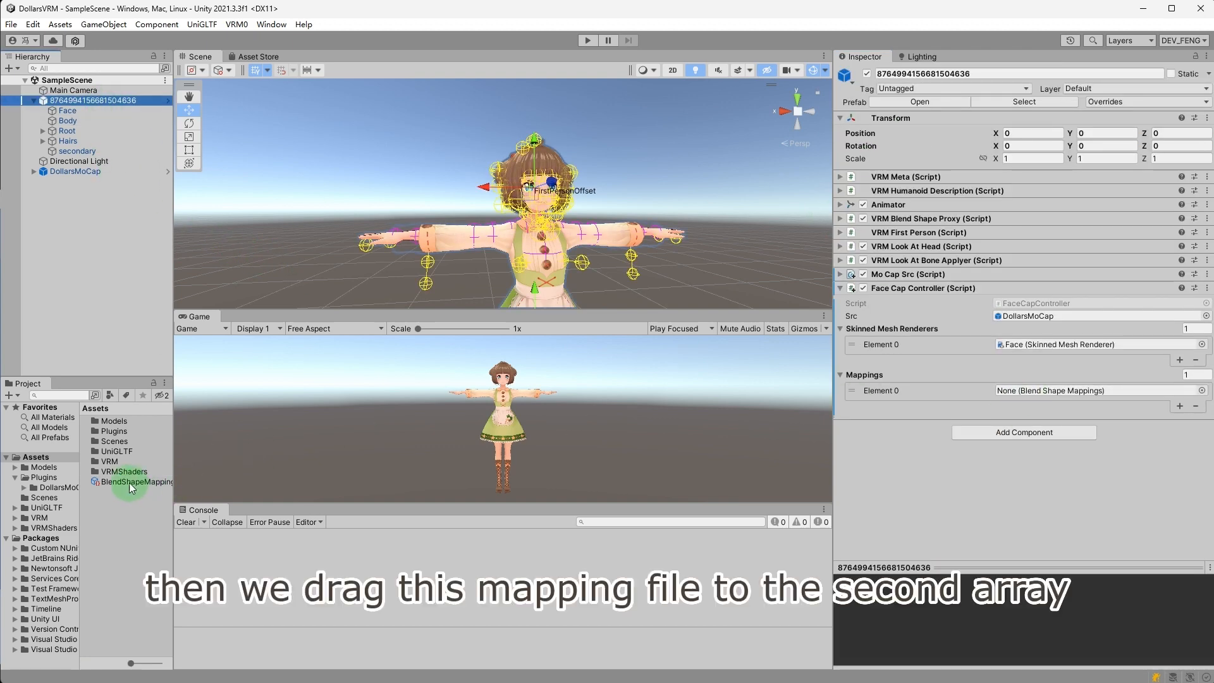
drag(131, 482, 1083, 390)
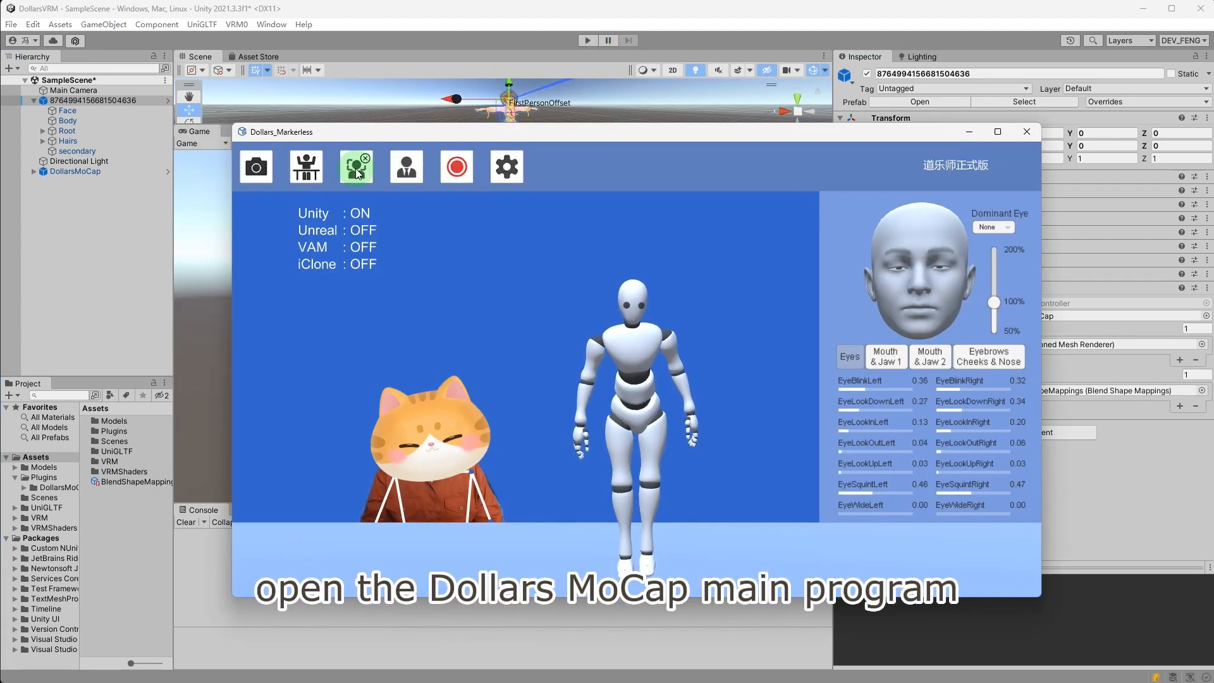
- Toggle facial capture and calibrate it to a neutral expression while facing the camera
click(356, 166)
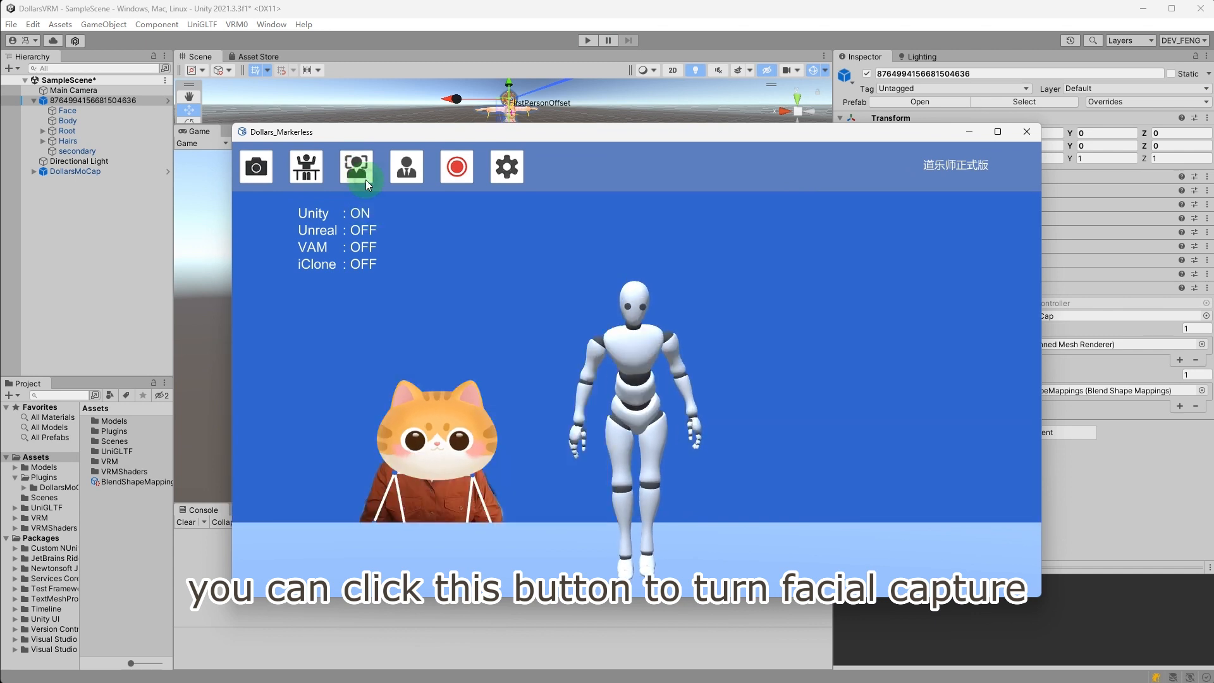
click(356, 167)
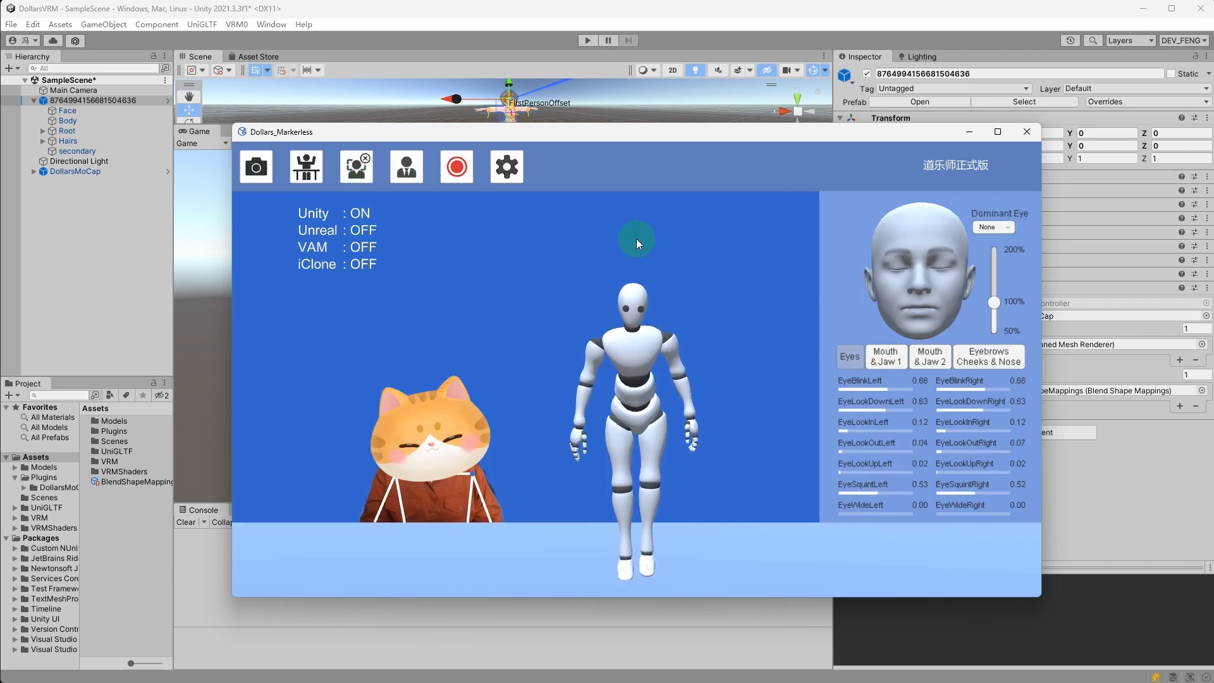
click(405, 167)
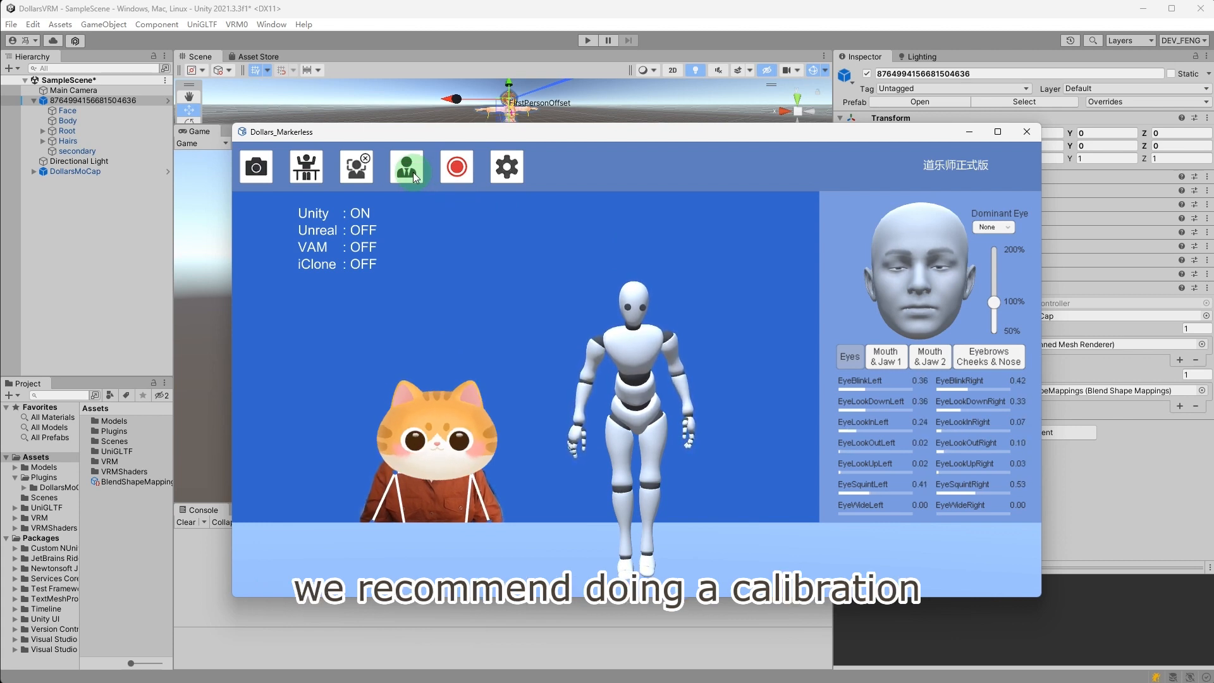
click(406, 167)
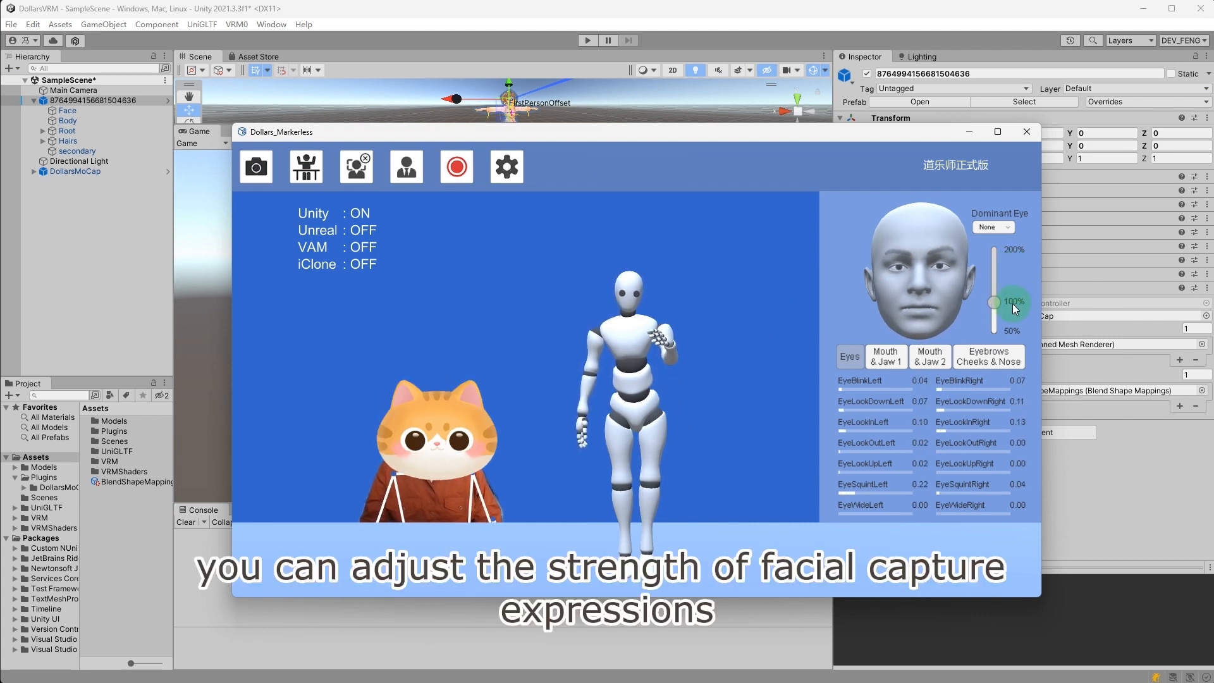
- Adjust the strength of captured facial expressions with the slider
drag(995, 301, 1007, 324)
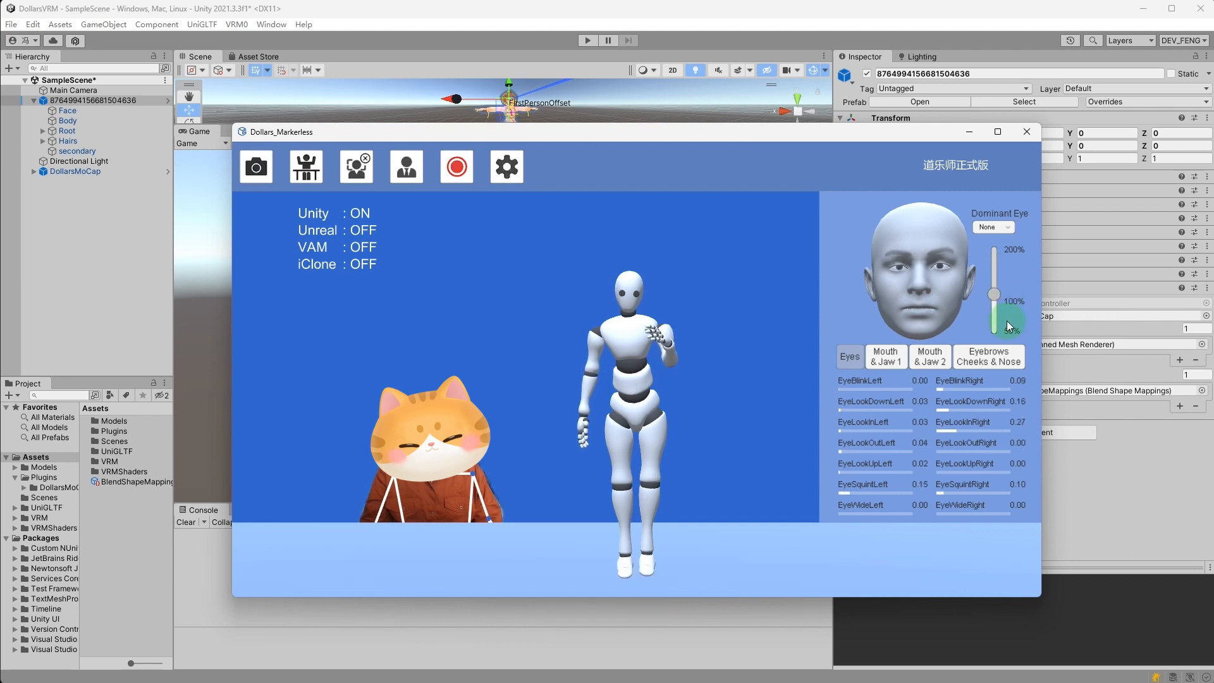
click(994, 226)
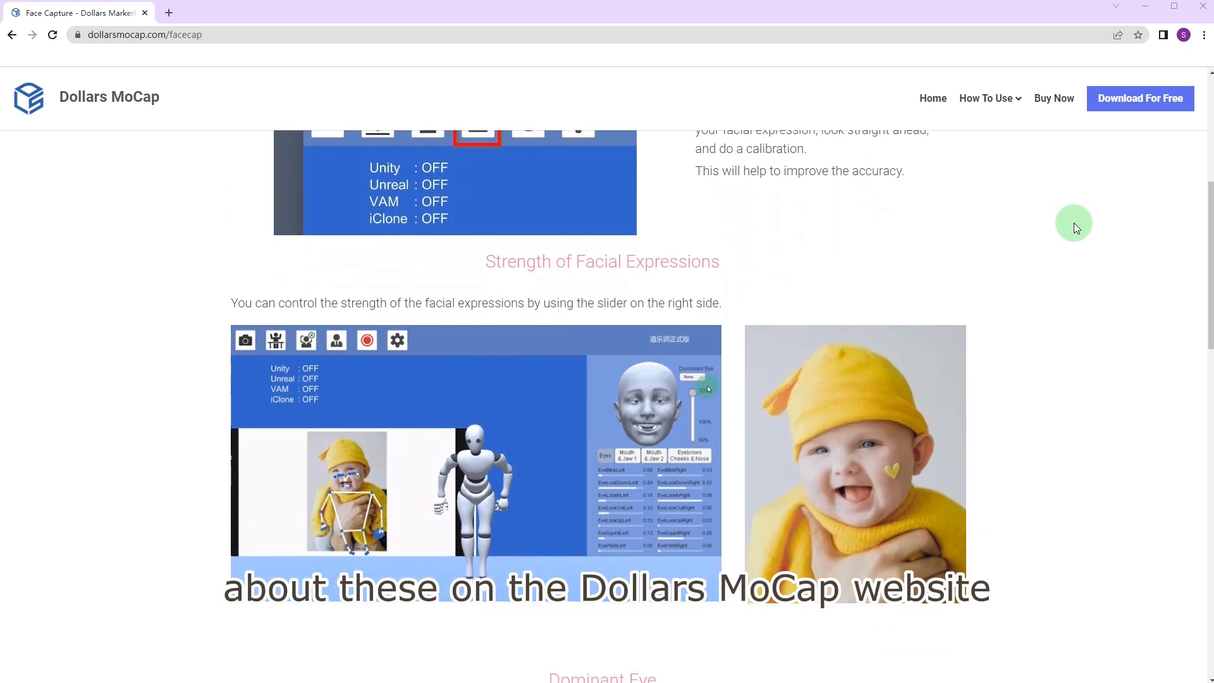
- Scroll the face capture guide to its Strength of Facial Expressions and Dominant Eye sections
scroll(down, 3)
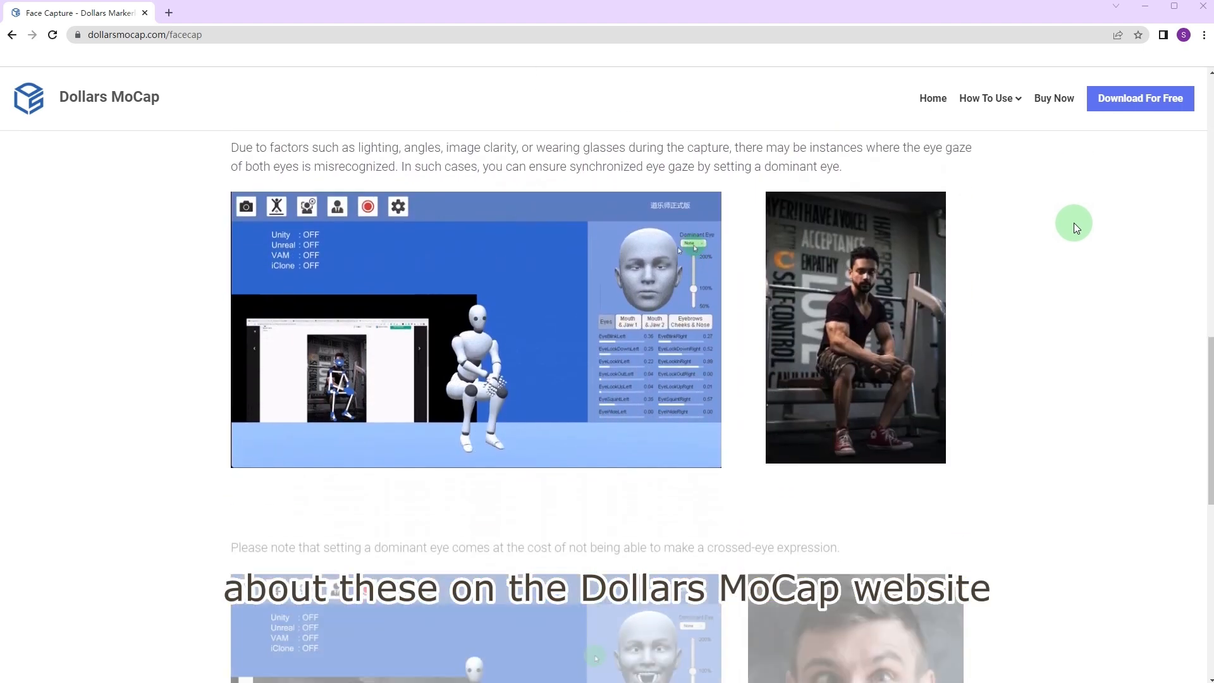
scroll(down, 3)
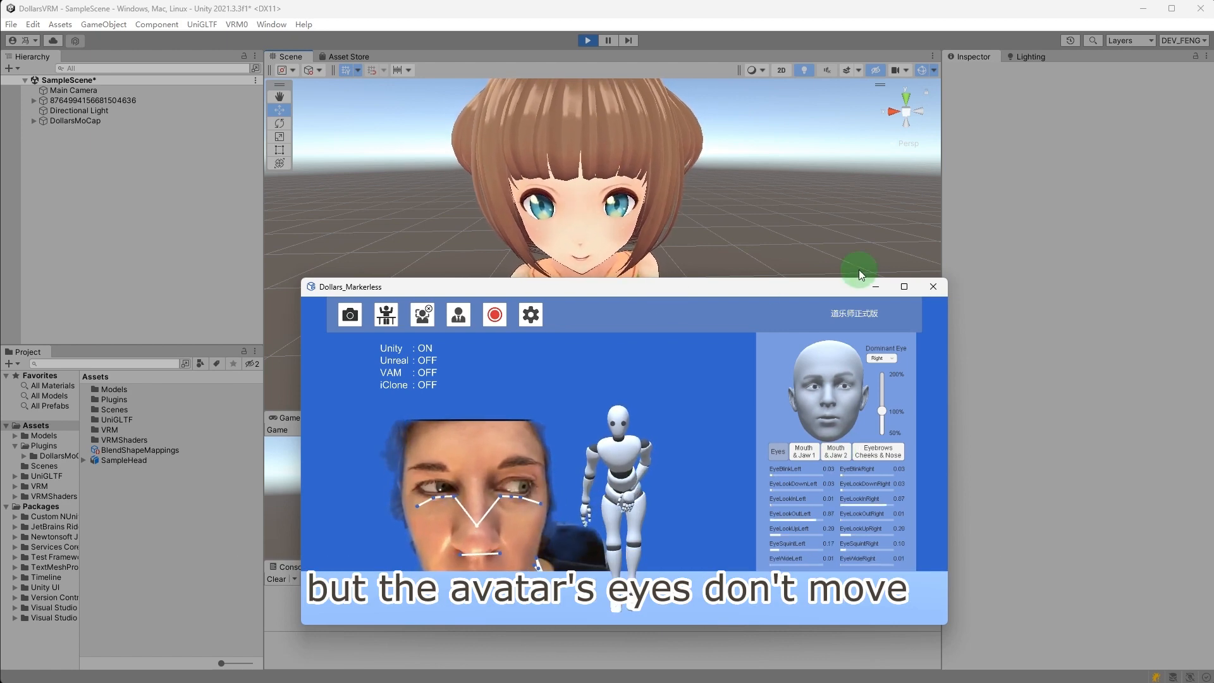
- Stop the scene and inspect the Face mesh's eye blendshapes before adding an Eye Controller
click(933, 287)
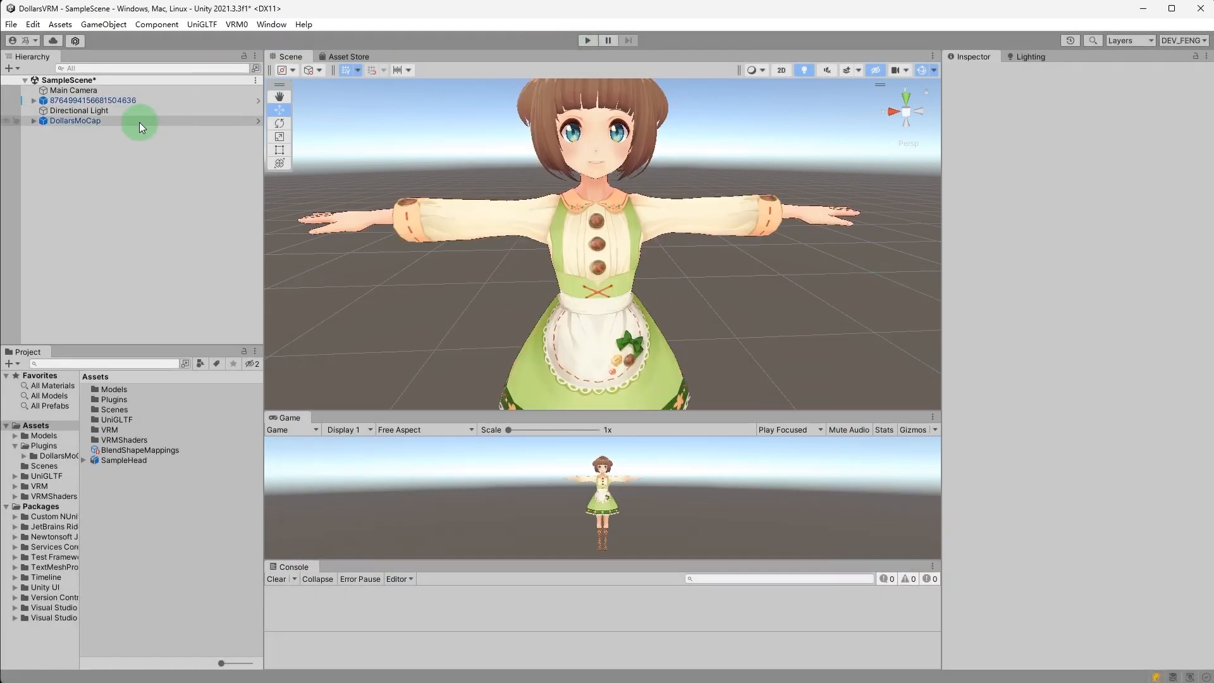
click(92, 100)
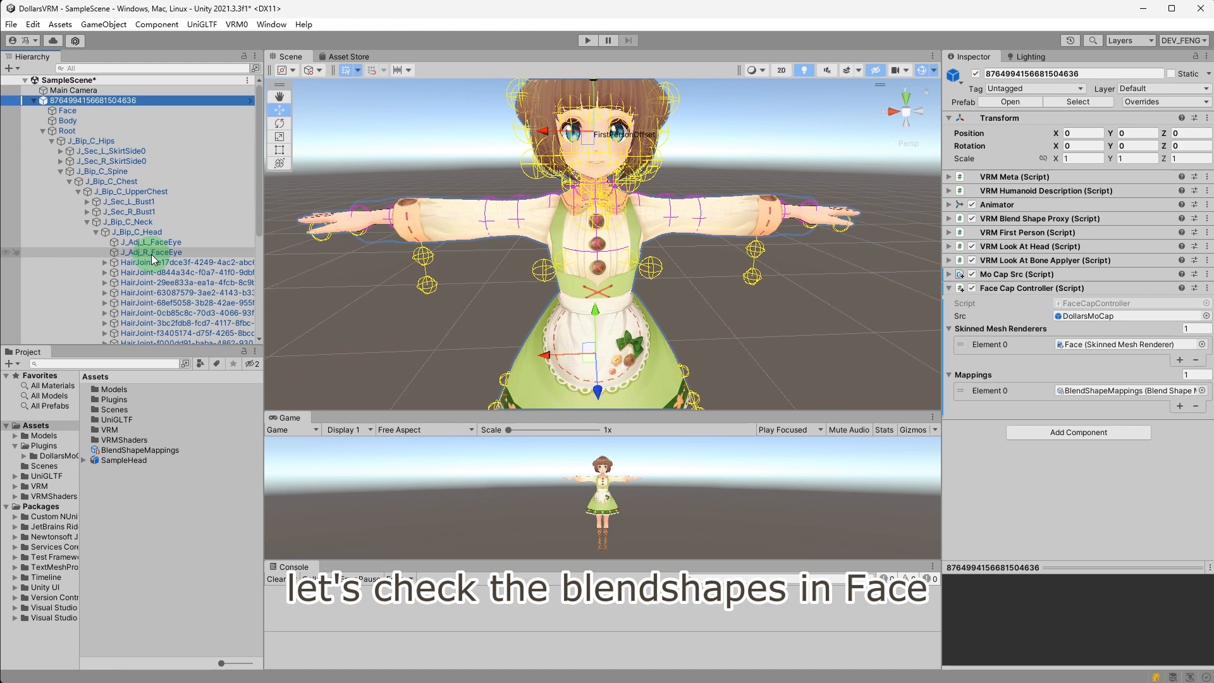
click(67, 110)
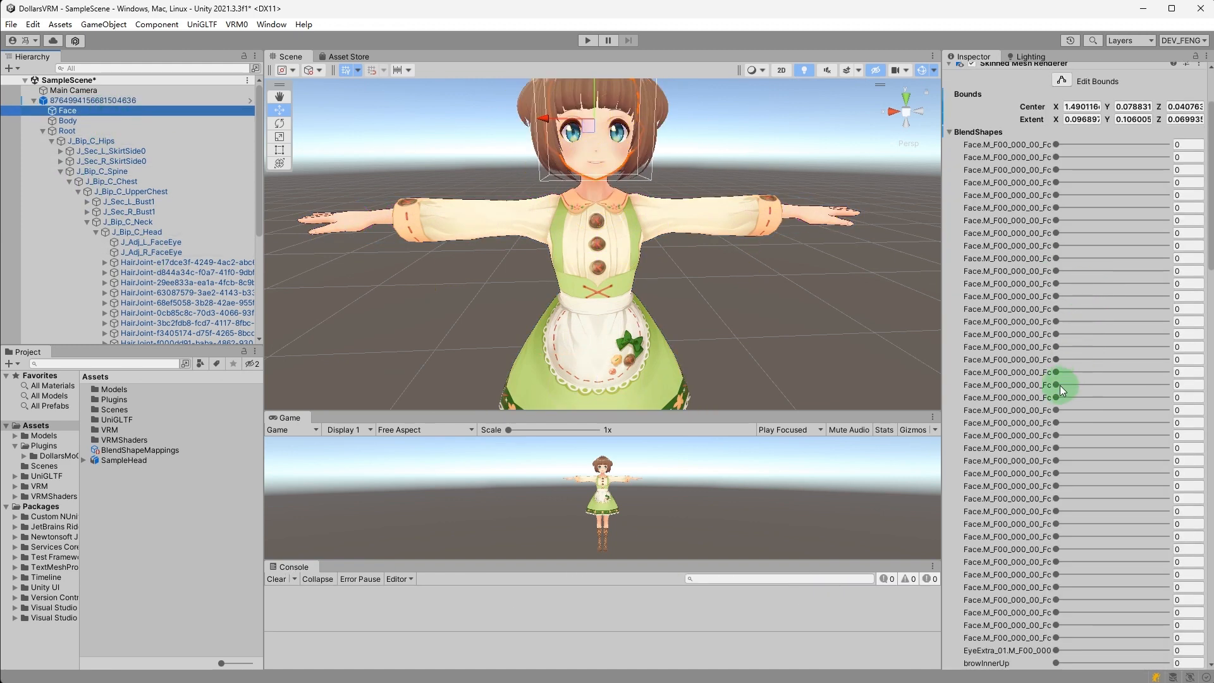
scroll(down, 3)
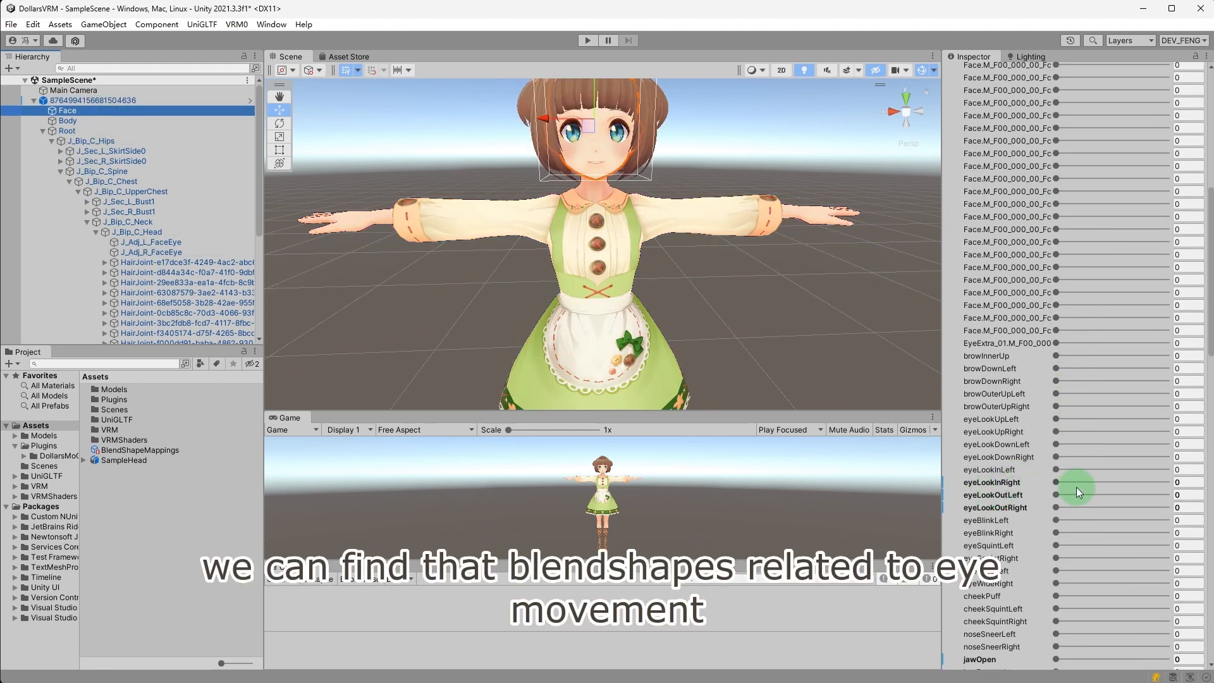
drag(1076, 482, 1167, 482)
text(eye)
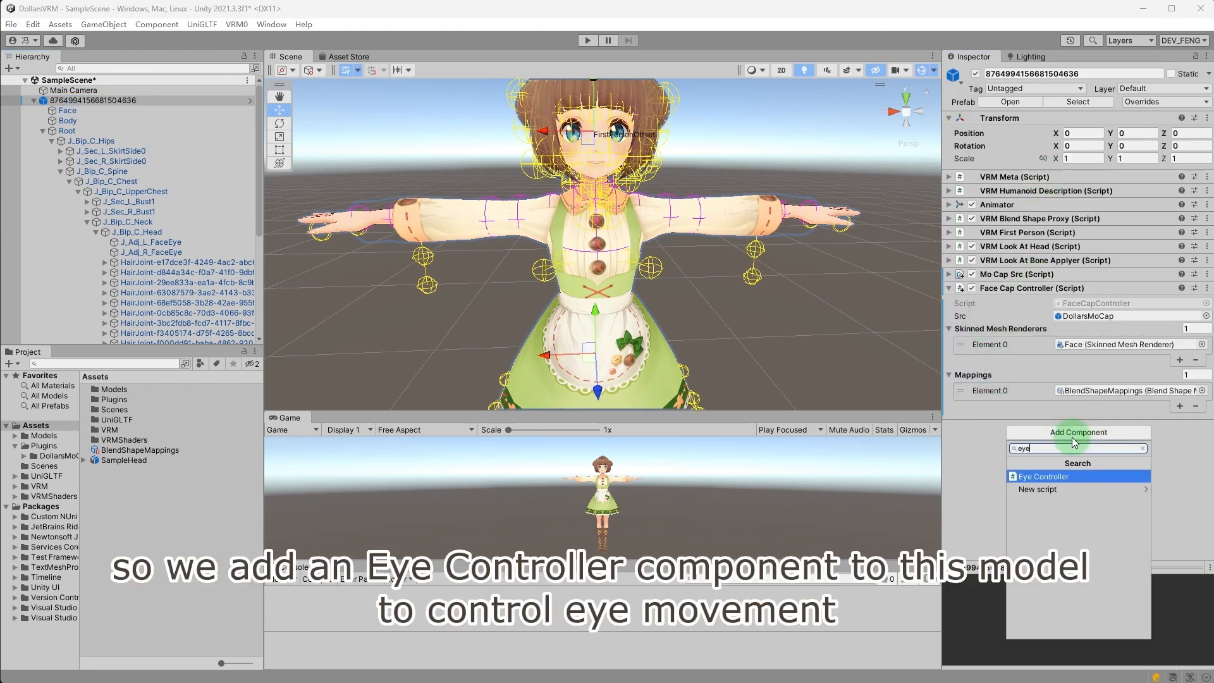
- Add an Eye Controller and assign J_Adj_L_FaceEye and J_Adj_R_FaceEye as the eye bones
click(1044, 477)
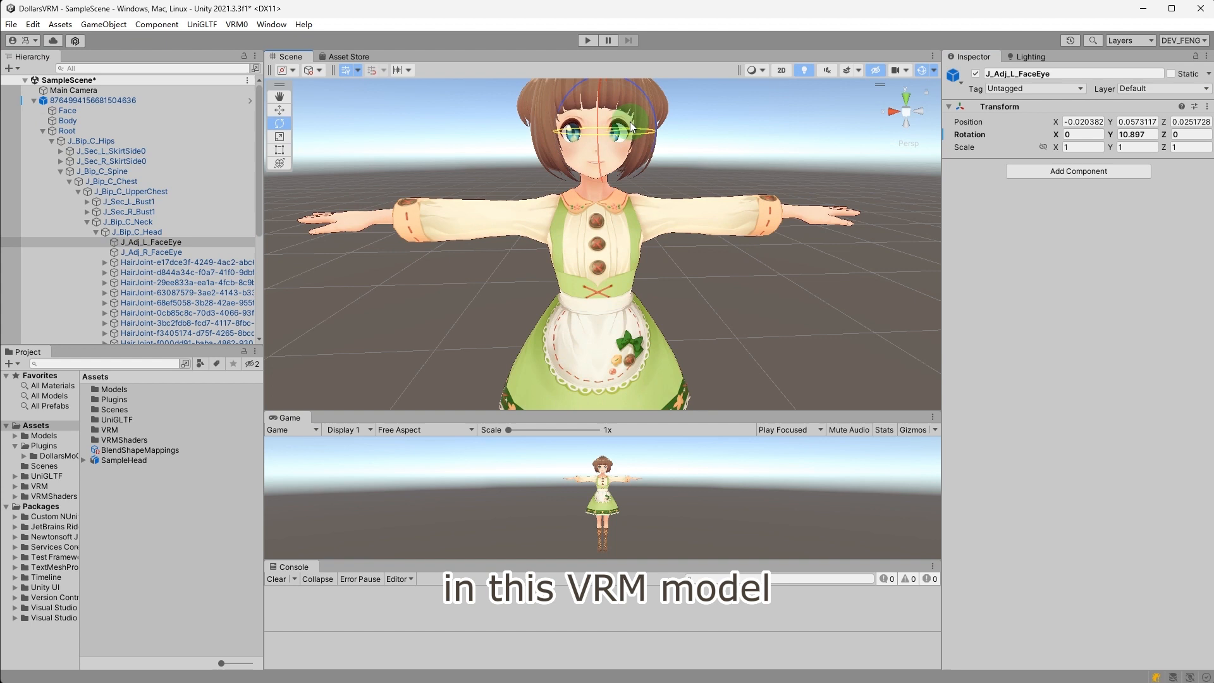
click(152, 252)
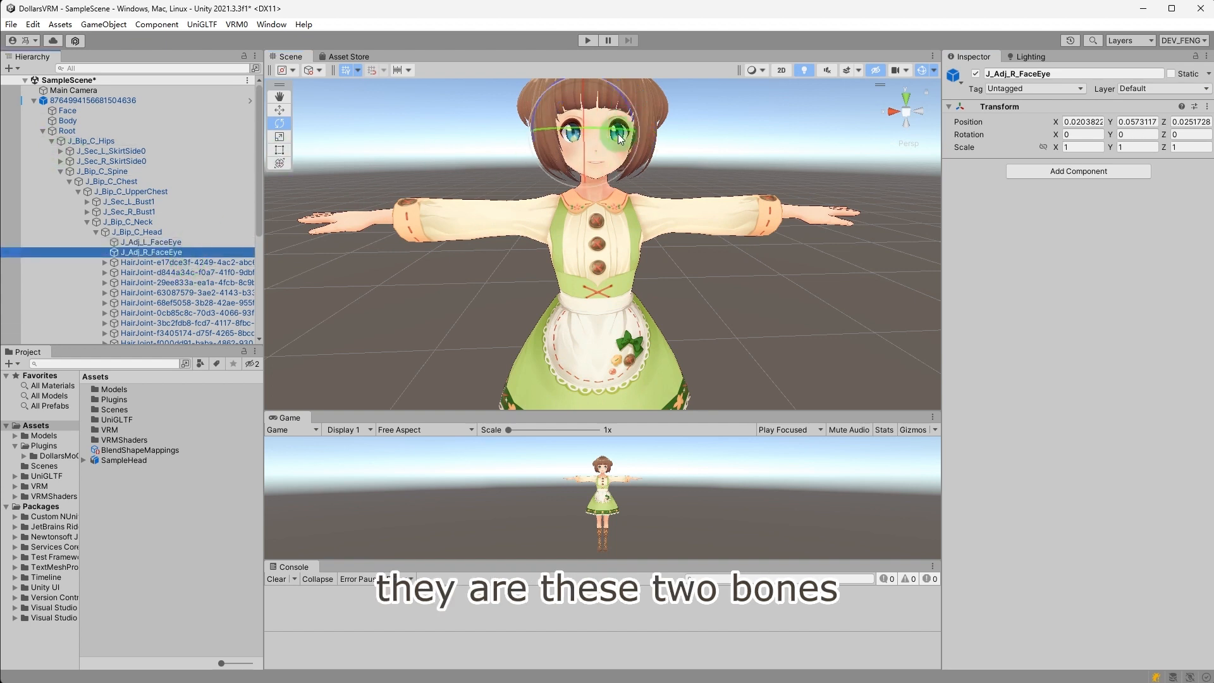
click(92, 100)
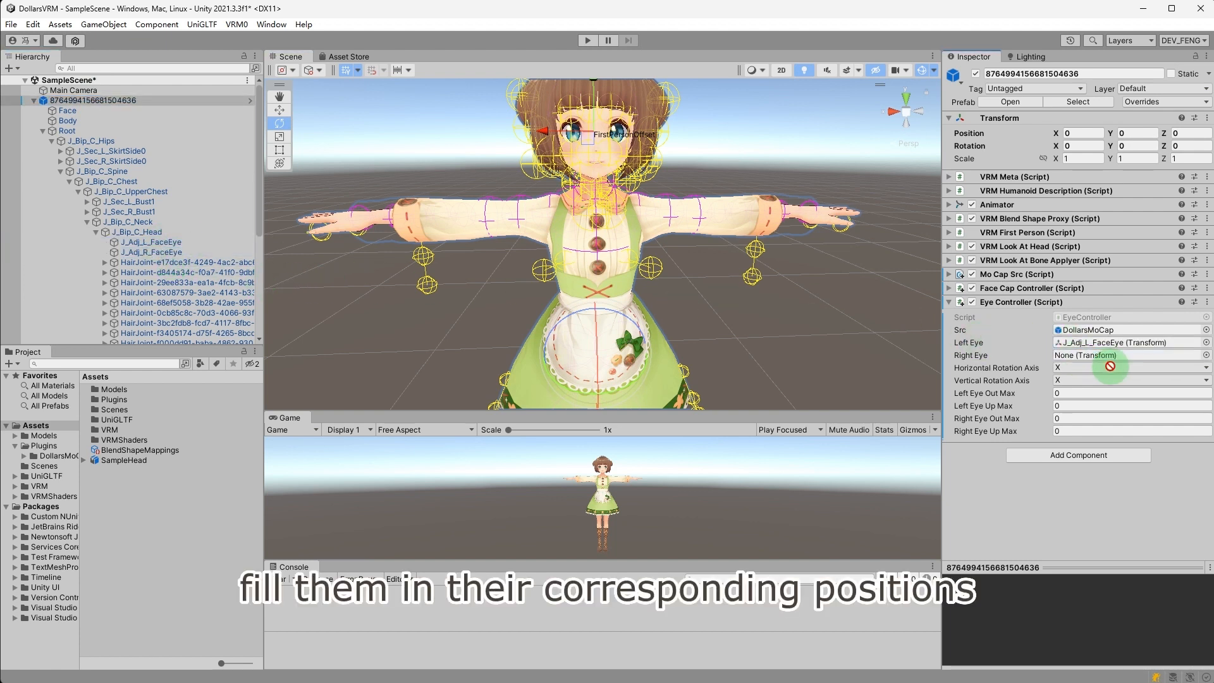
click(1126, 354)
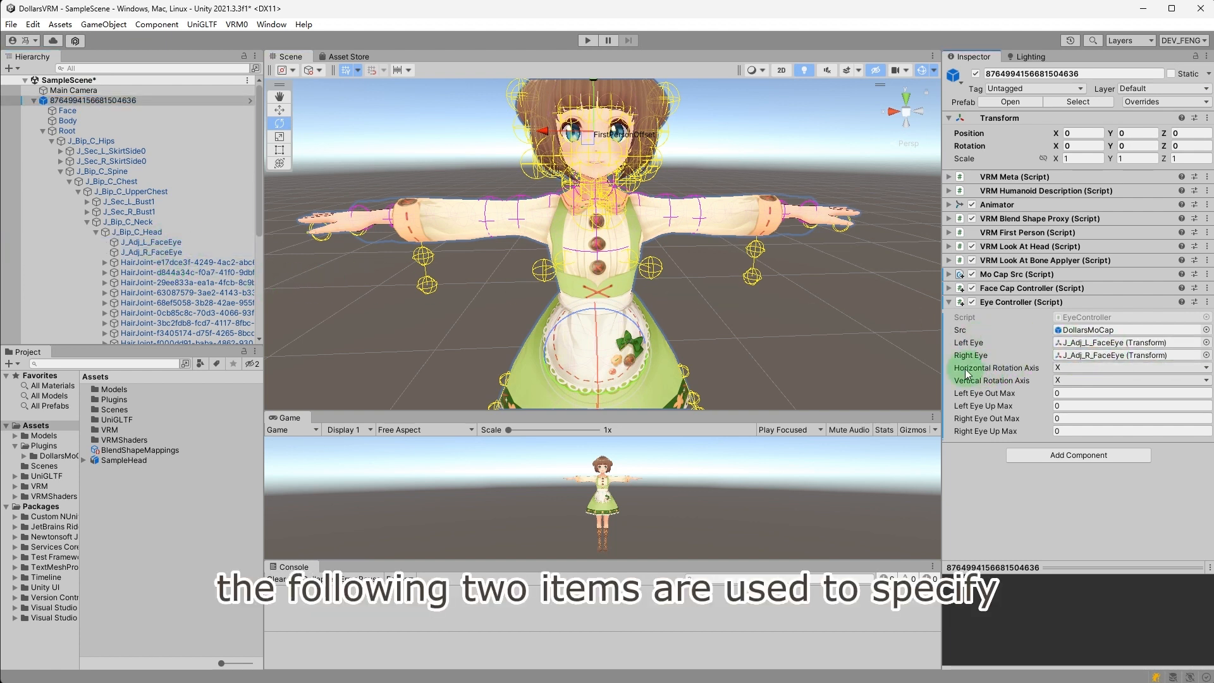
mouse_move(981, 381)
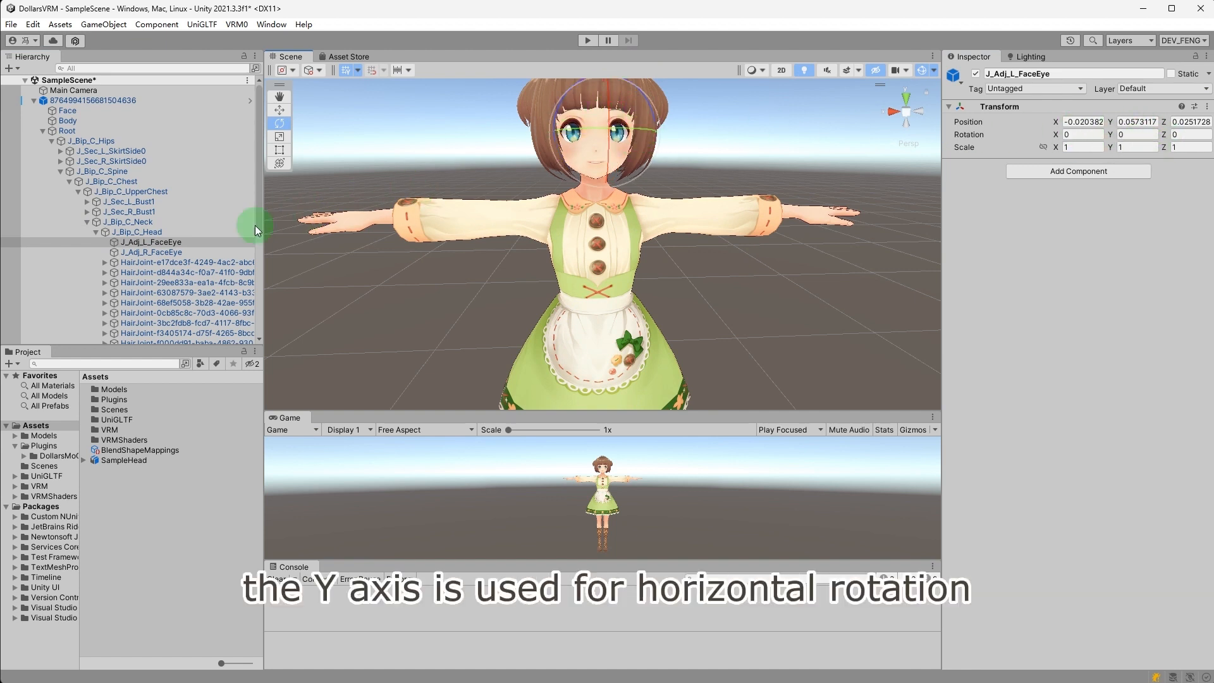
- Turn an eye bone sideways in the scene to check its rotation axis
click(152, 251)
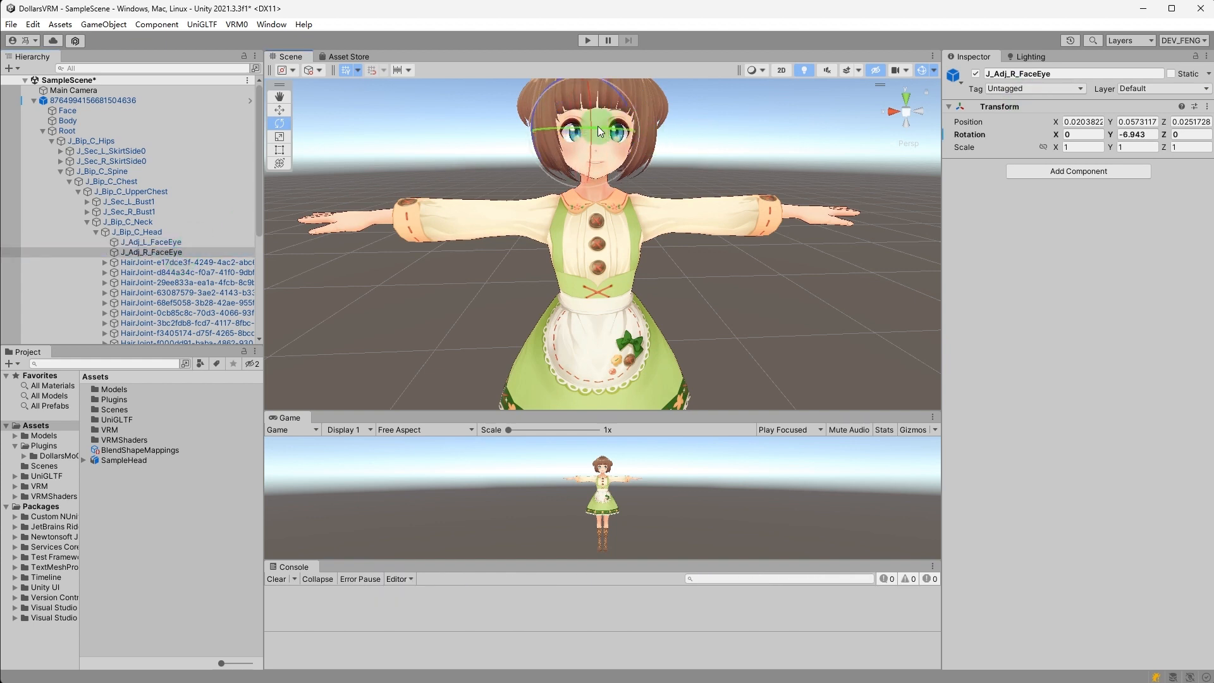
drag(599, 130, 588, 120)
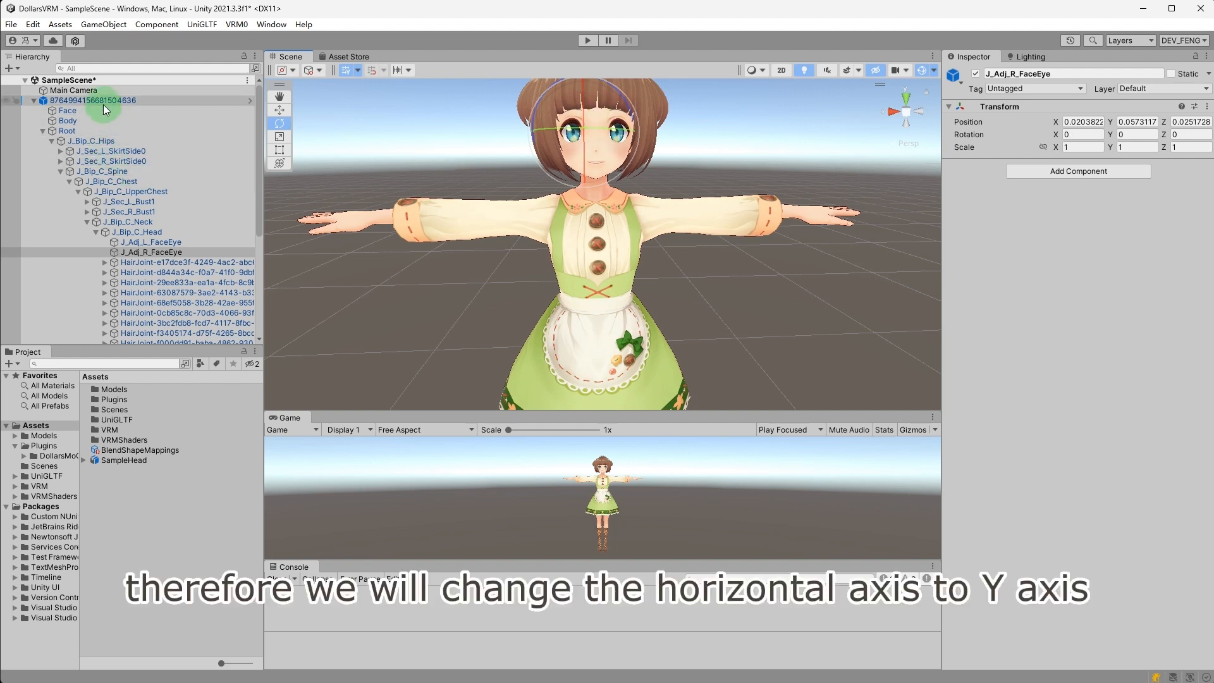
click(92, 100)
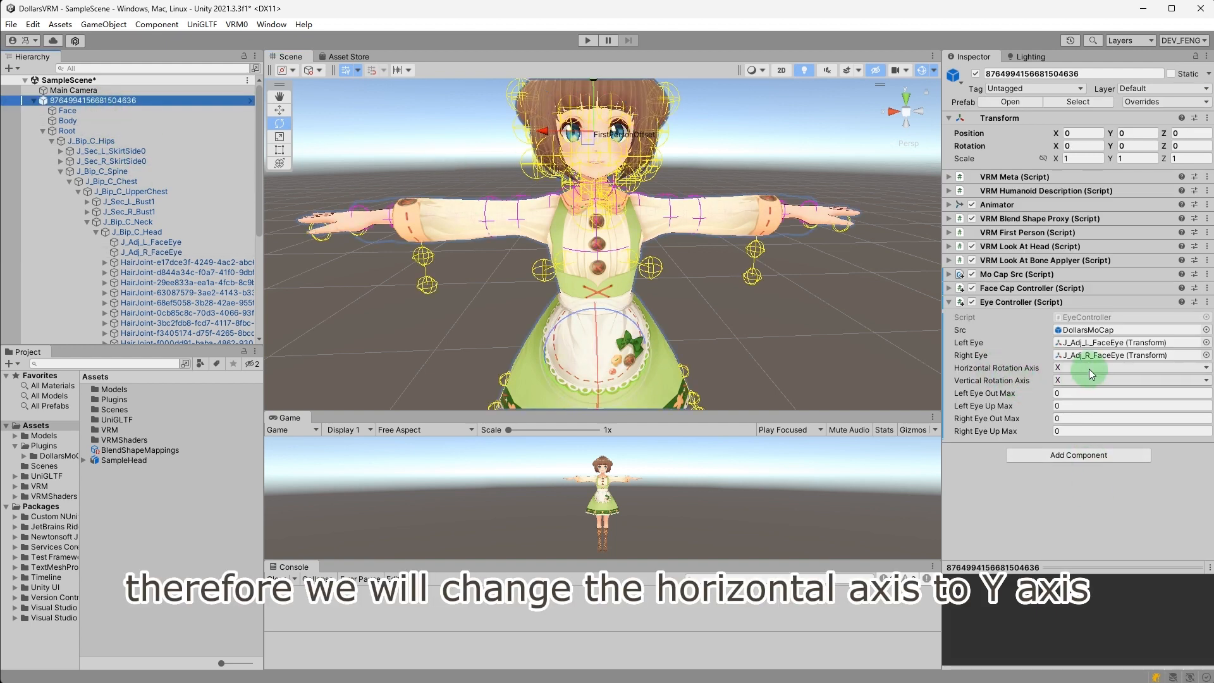
- Set the horizontal rotation axis to Y and rotate the left eye upward to test its range
click(1131, 367)
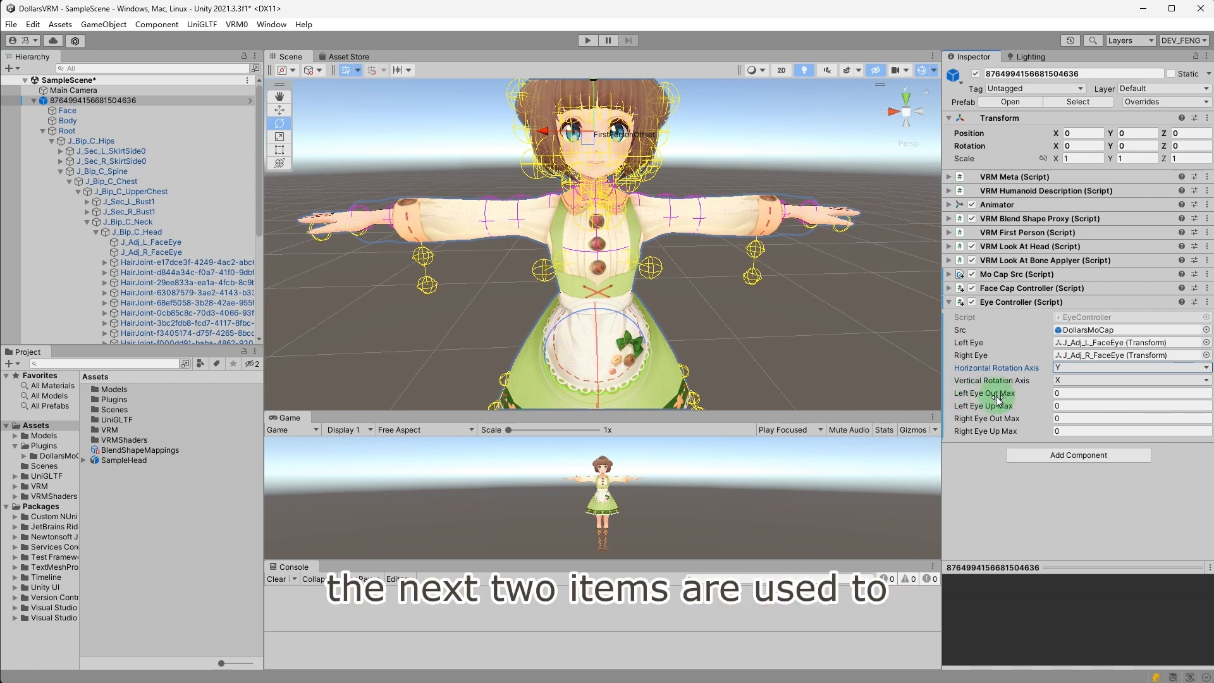
mouse_move(967, 406)
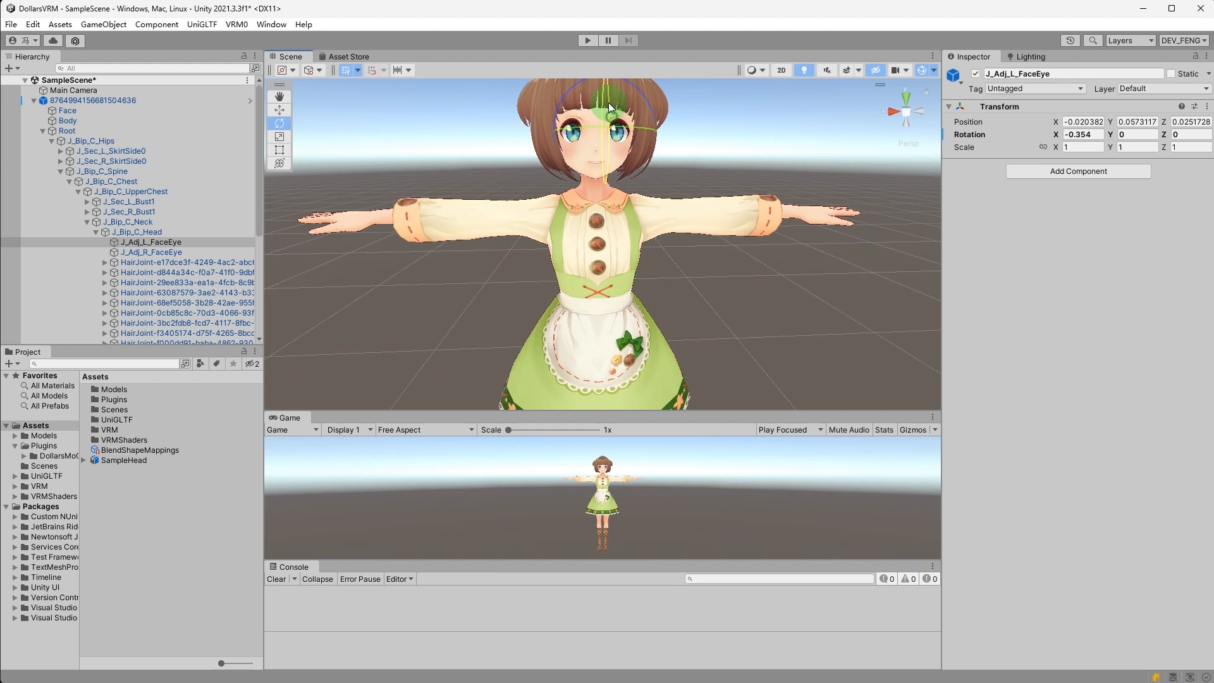
drag(608, 121, 612, 92)
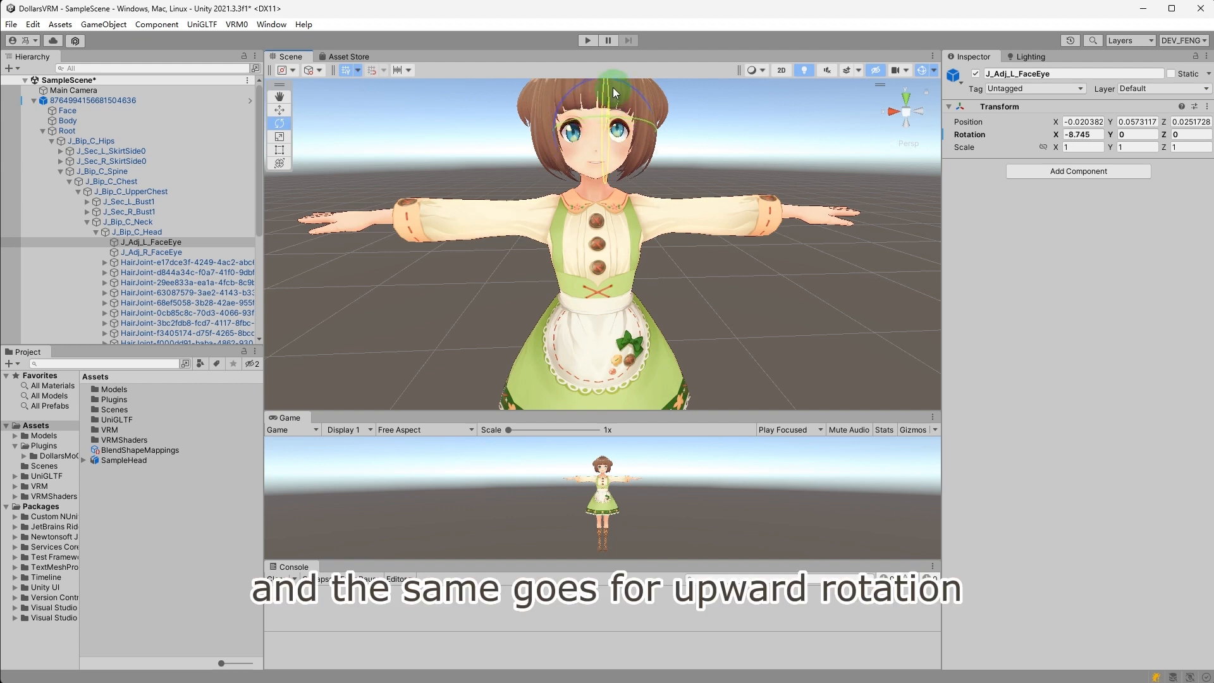
drag(615, 92, 612, 85)
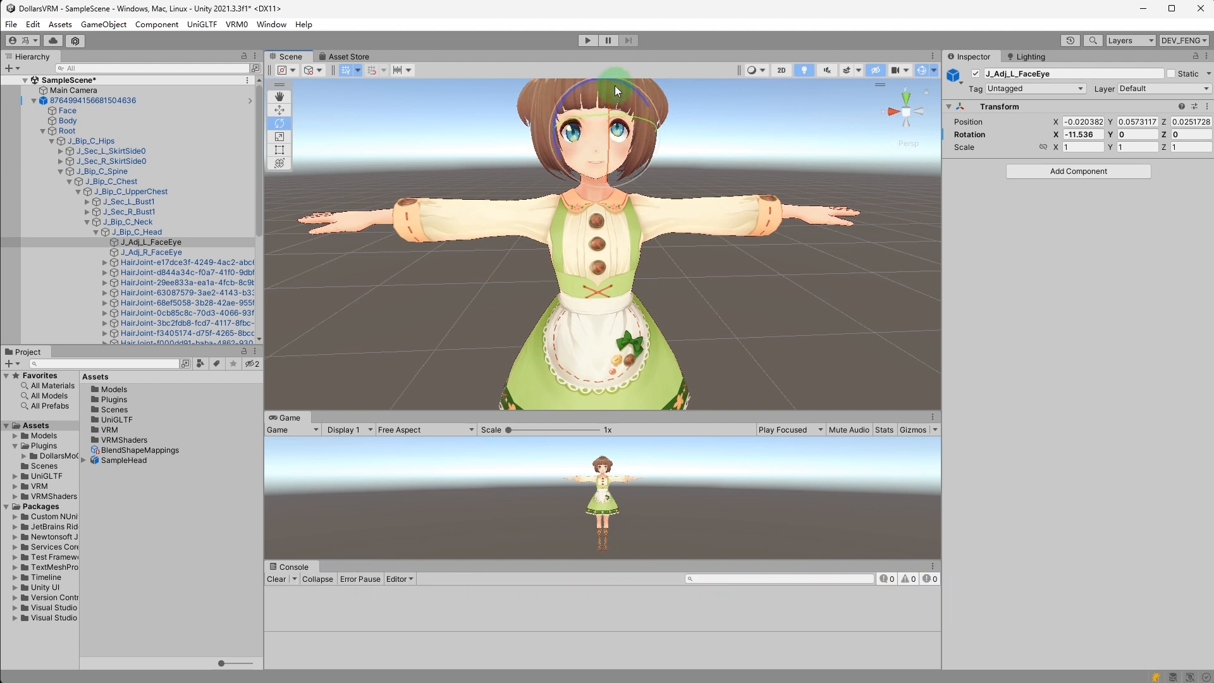
click(93, 101)
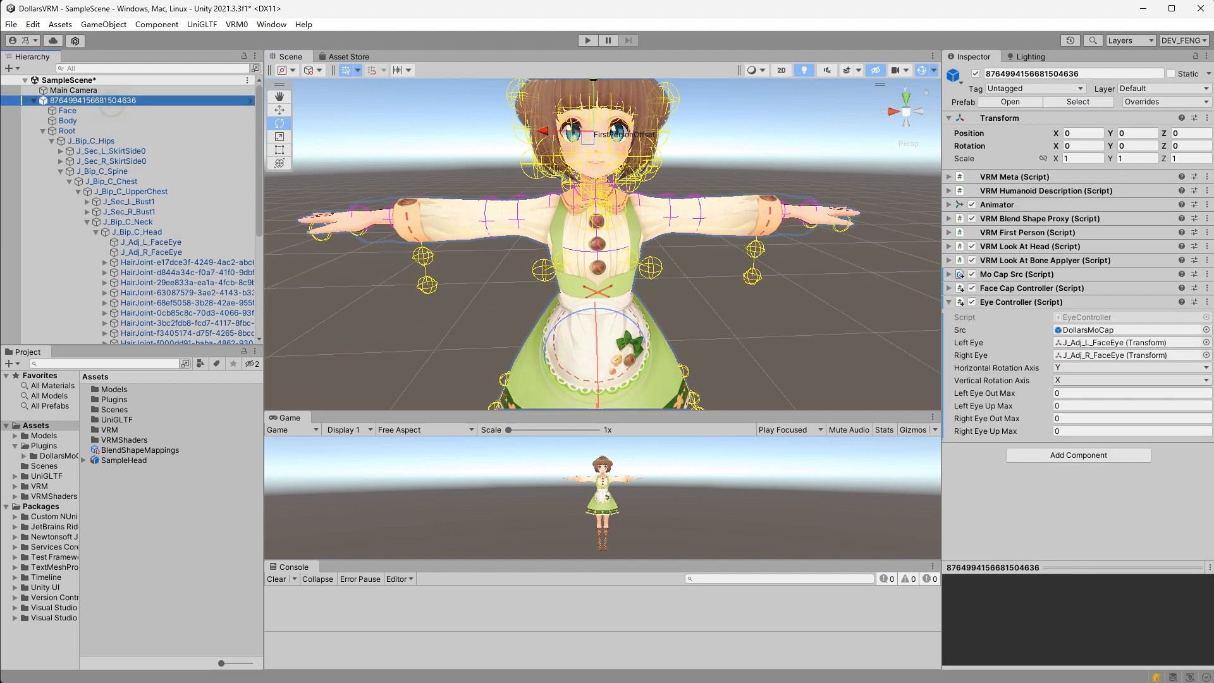
- Enter eye limits of -12, -12, 12 and -12 degrees and run the scene to test them
click(1123, 392)
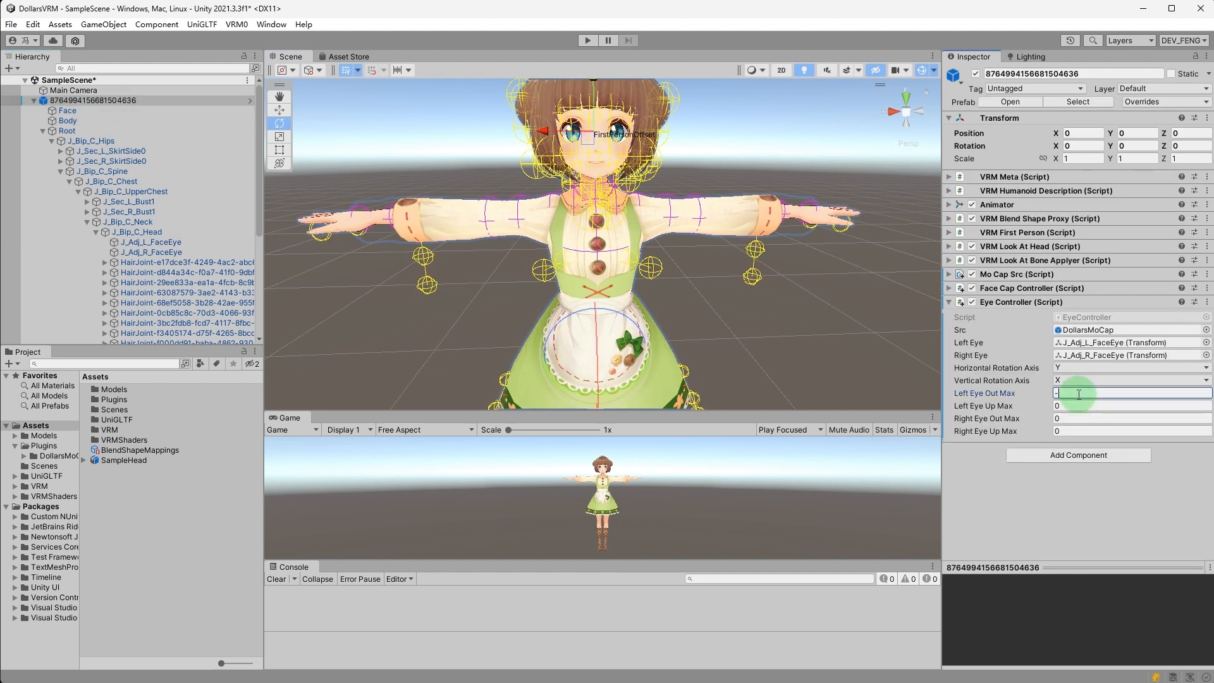
text(-12)
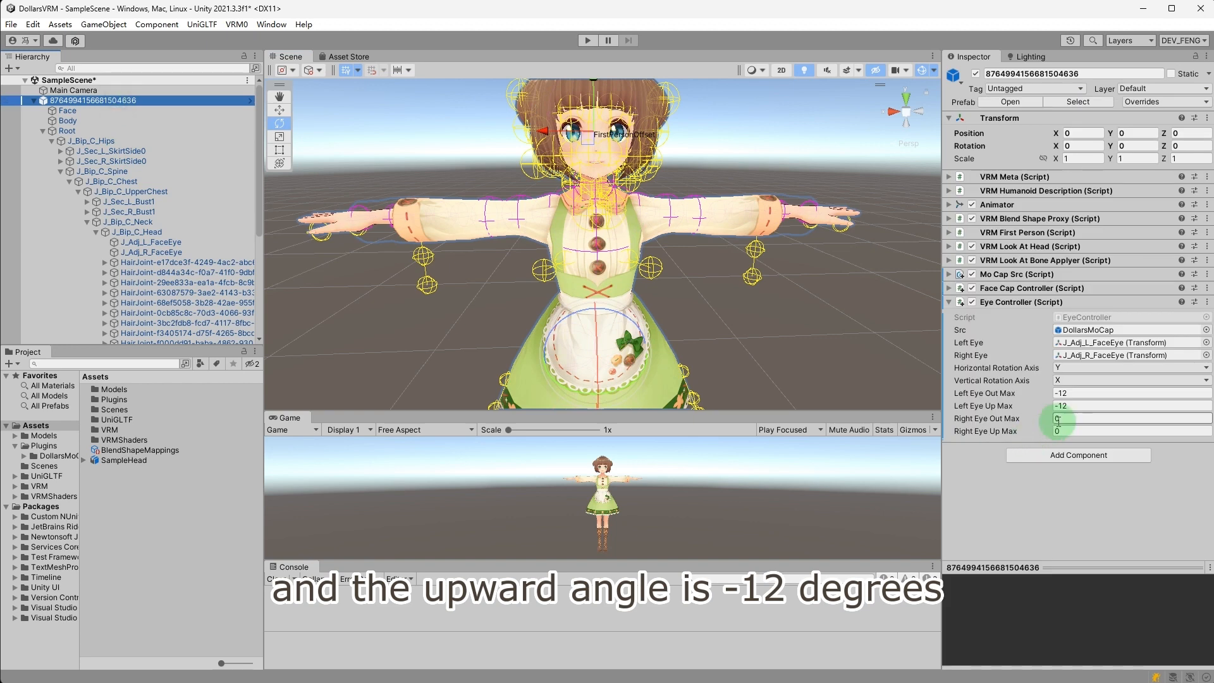
text(12)
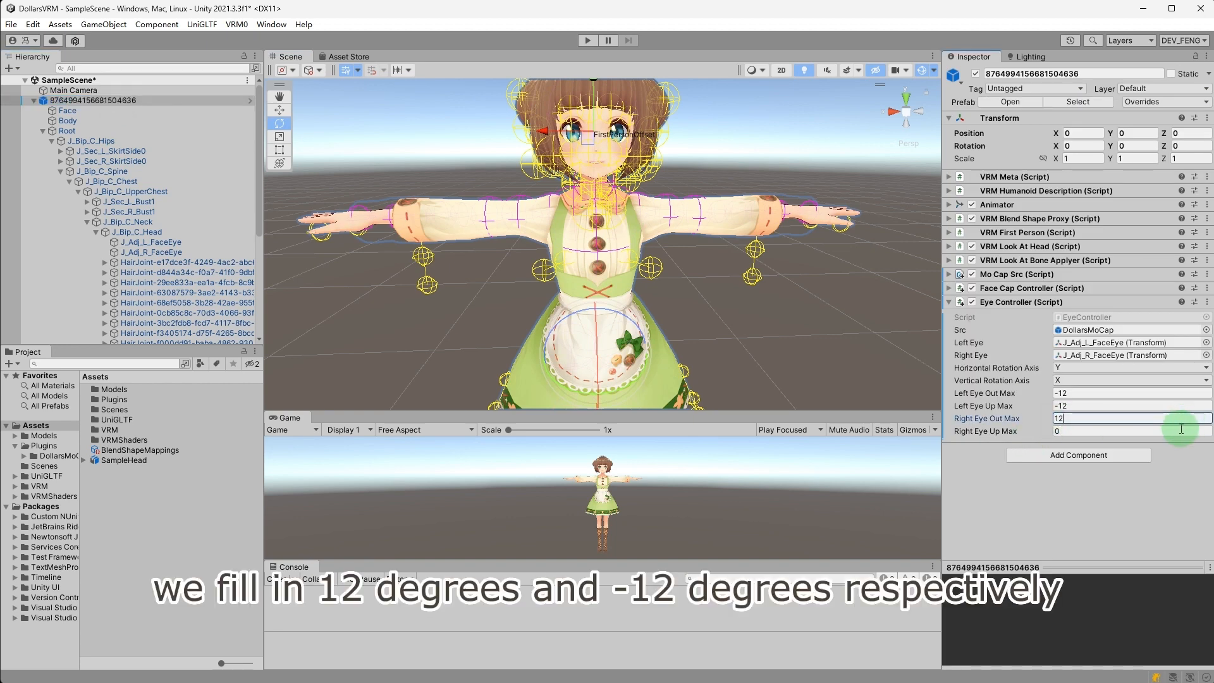
text(-12)
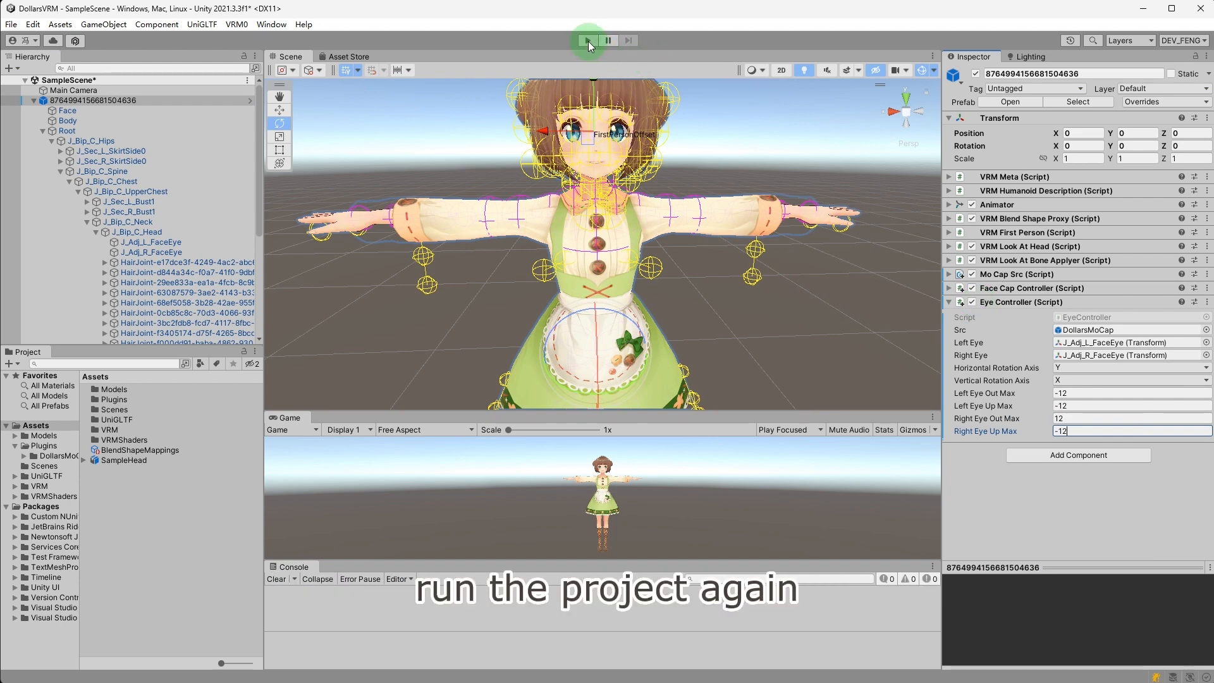
click(587, 39)
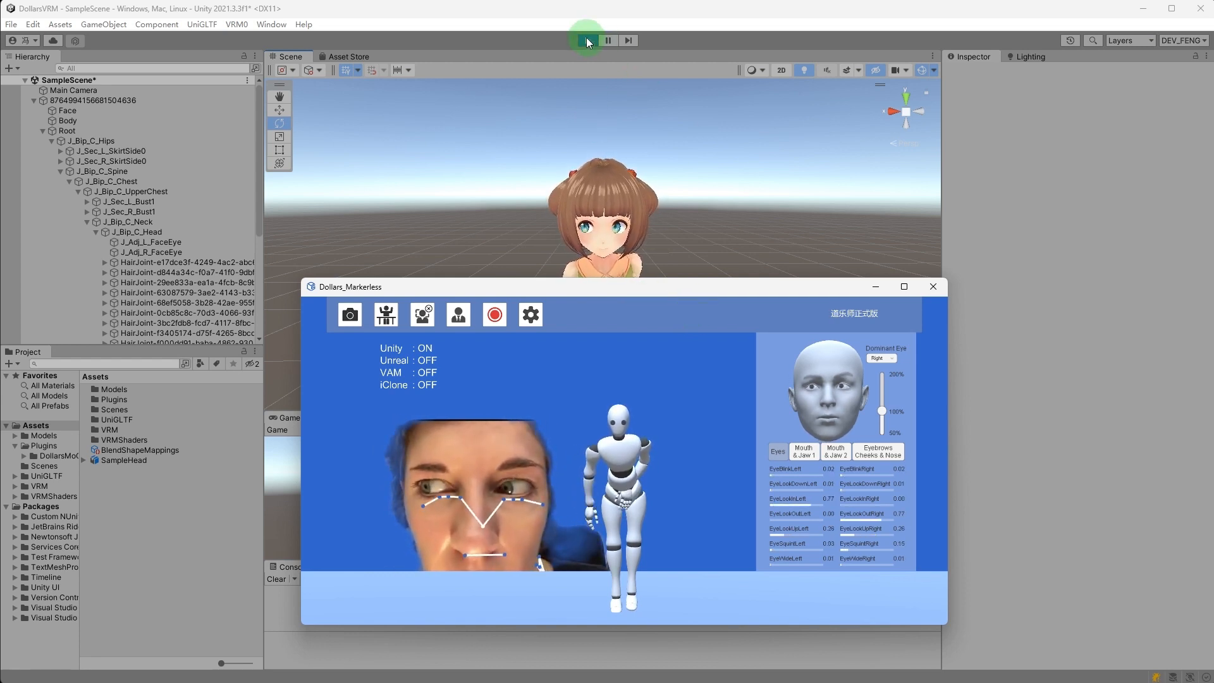
- Stop the running scene after watching the avatar follow the Dollars Markerless capture
click(587, 40)
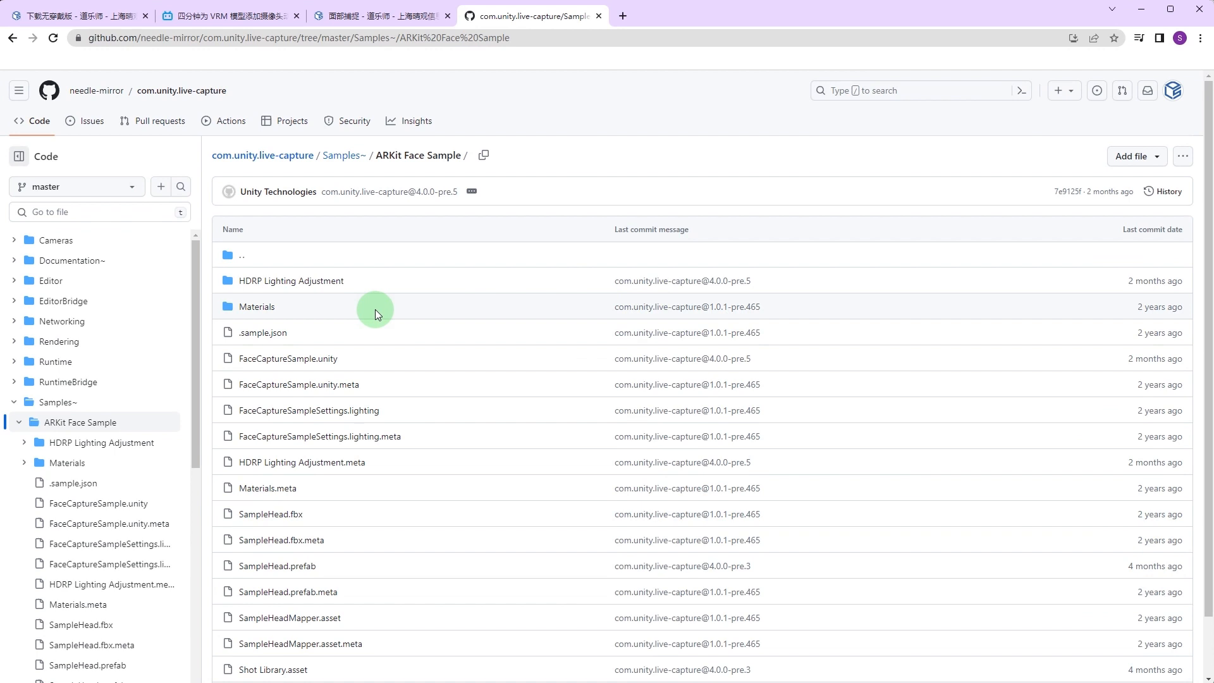
- Scroll the ARKit Face Sample folder listing down to SampleHead.fbx
scroll(down, 3)
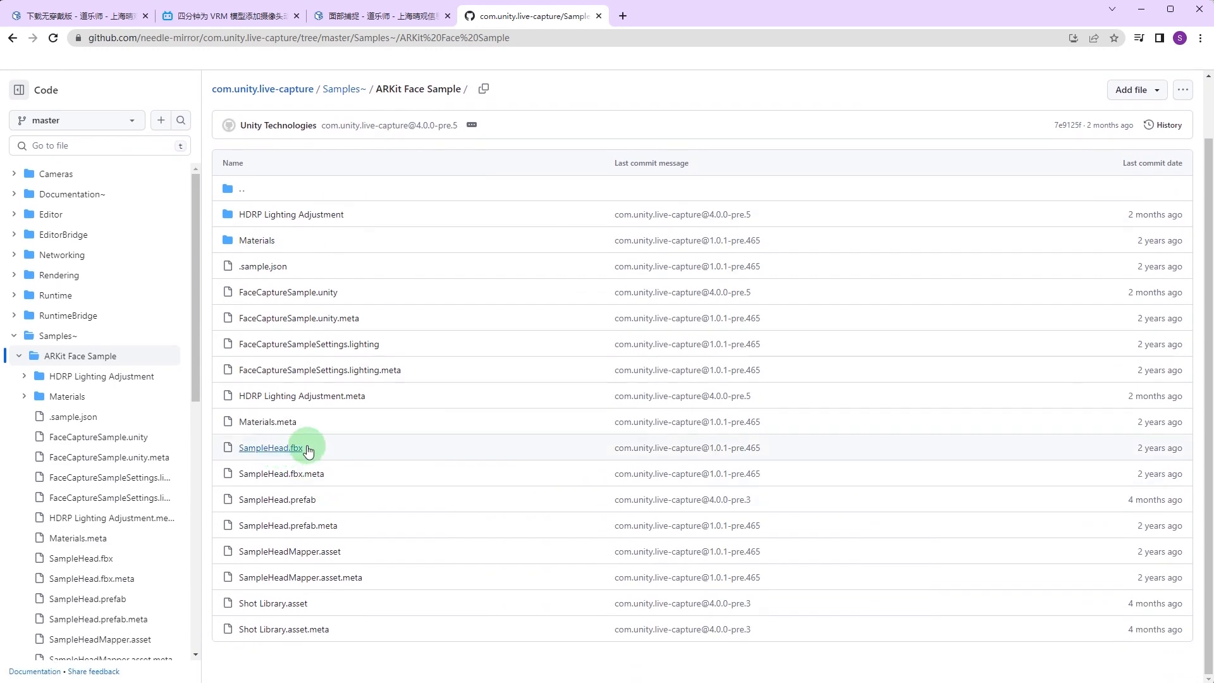
mouse_move(589, 448)
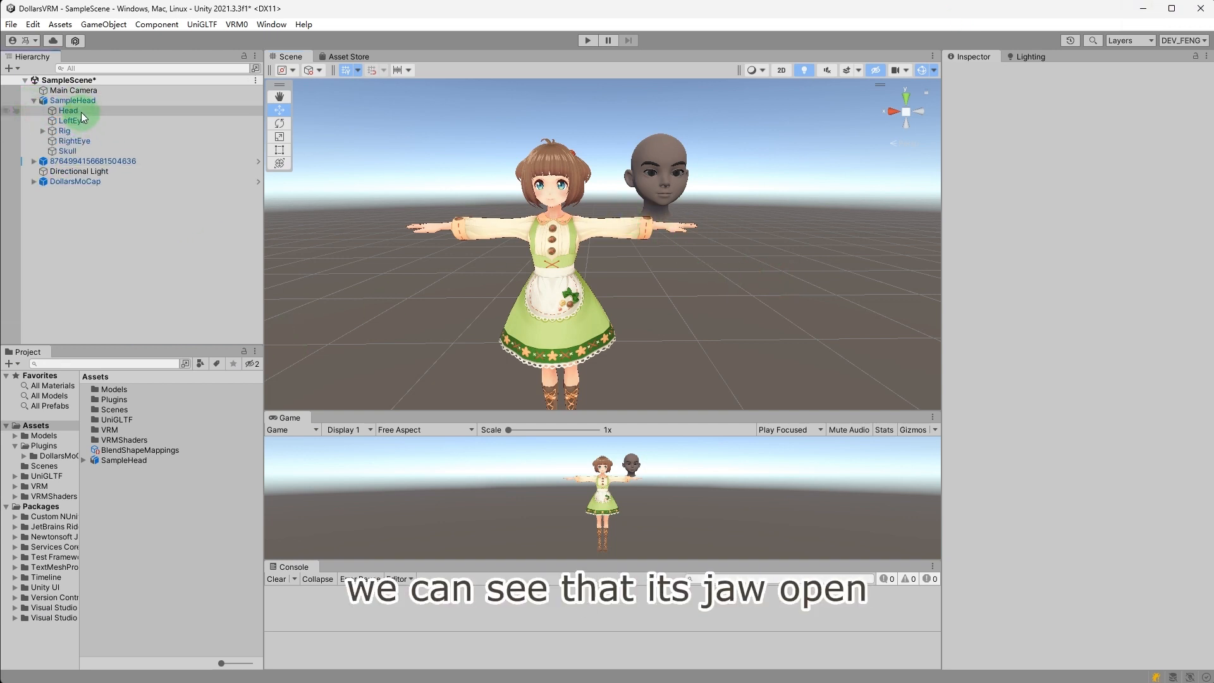
- Raise the Head mesh's tongue_jawOpen blendshape so the tongue opens along with jawOpen
click(69, 110)
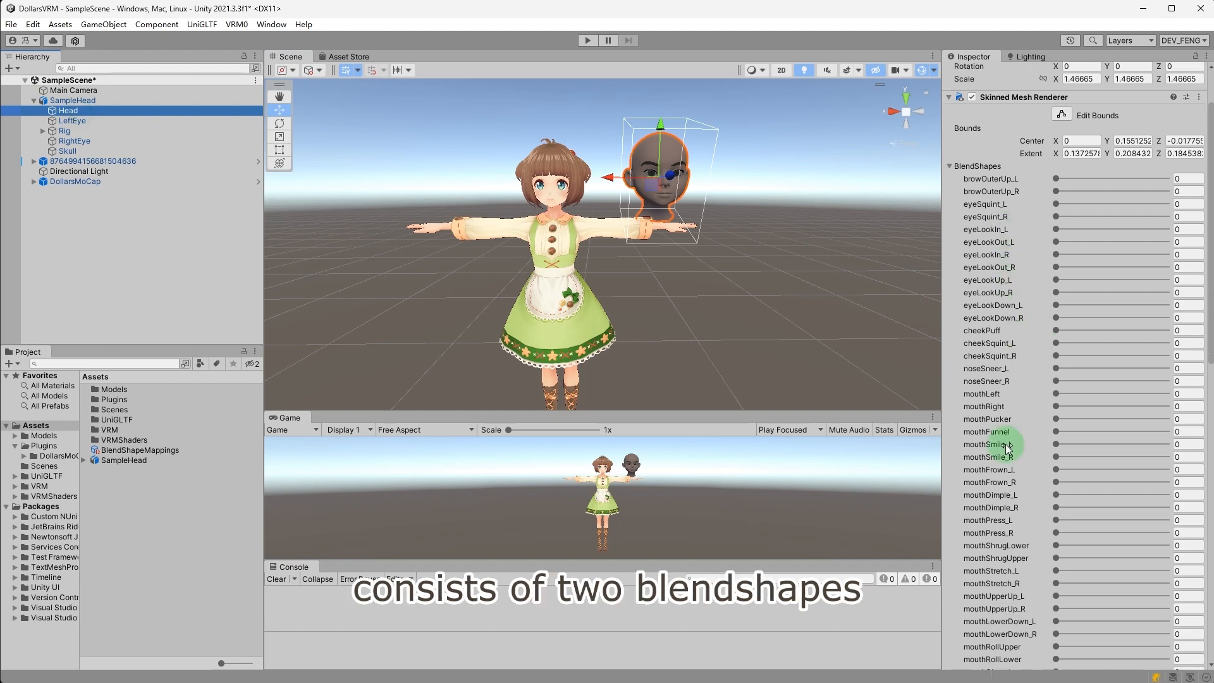
scroll(down, 3)
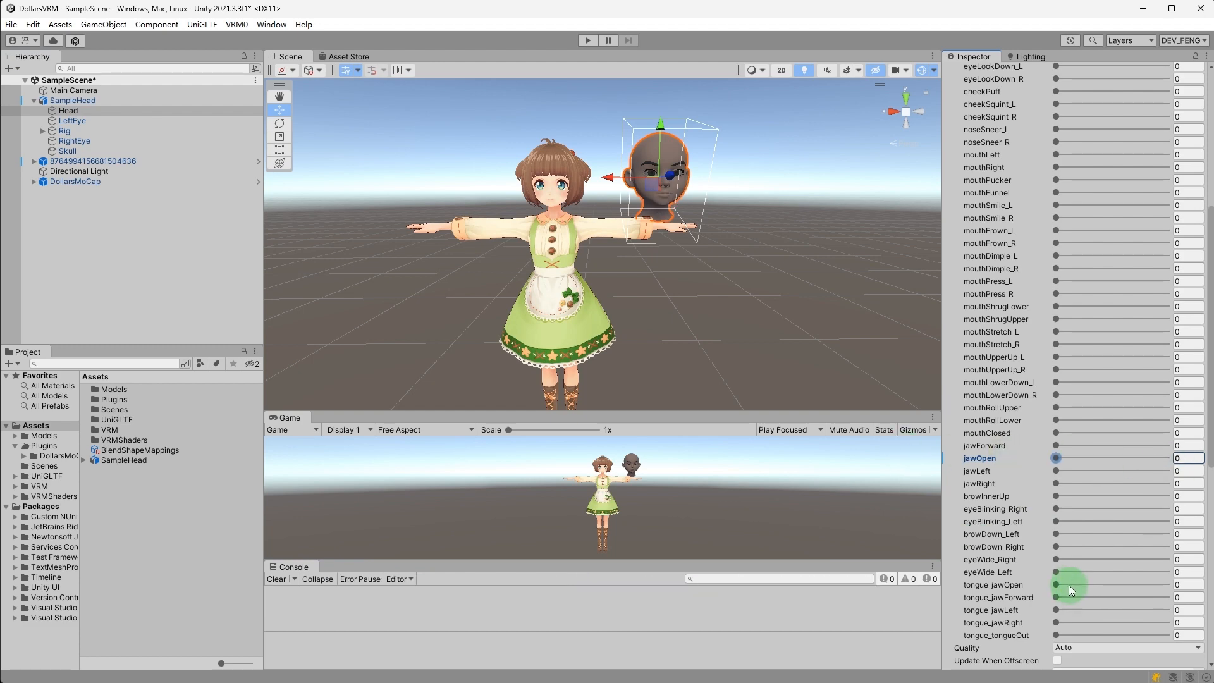
drag(1055, 458, 1165, 458)
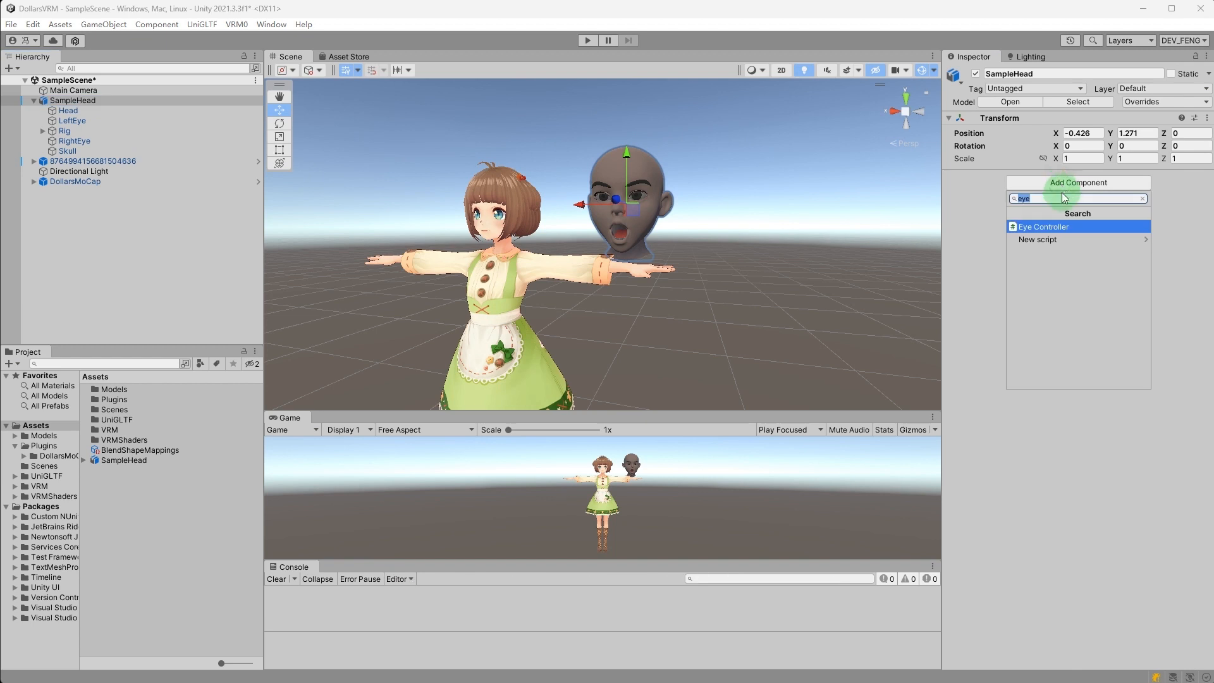
- Add a Face Cap Controller to SampleHead with two Skinned Mesh Renderer slots assigned to Head
text(face)
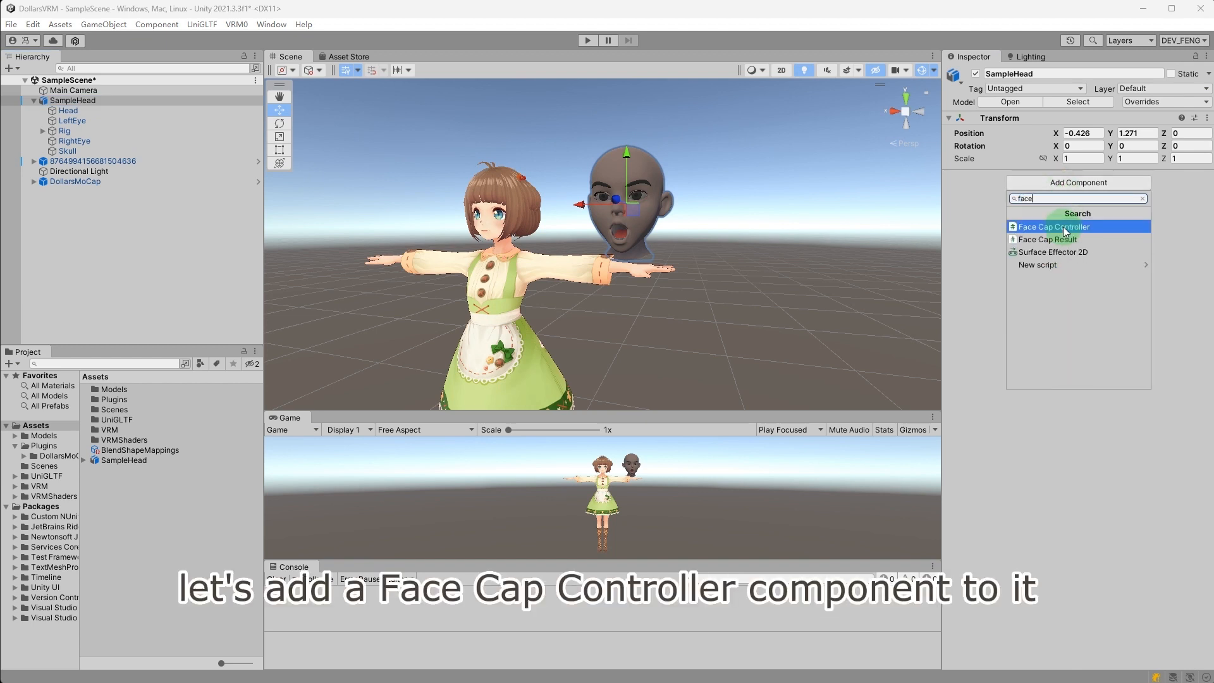
click(1053, 226)
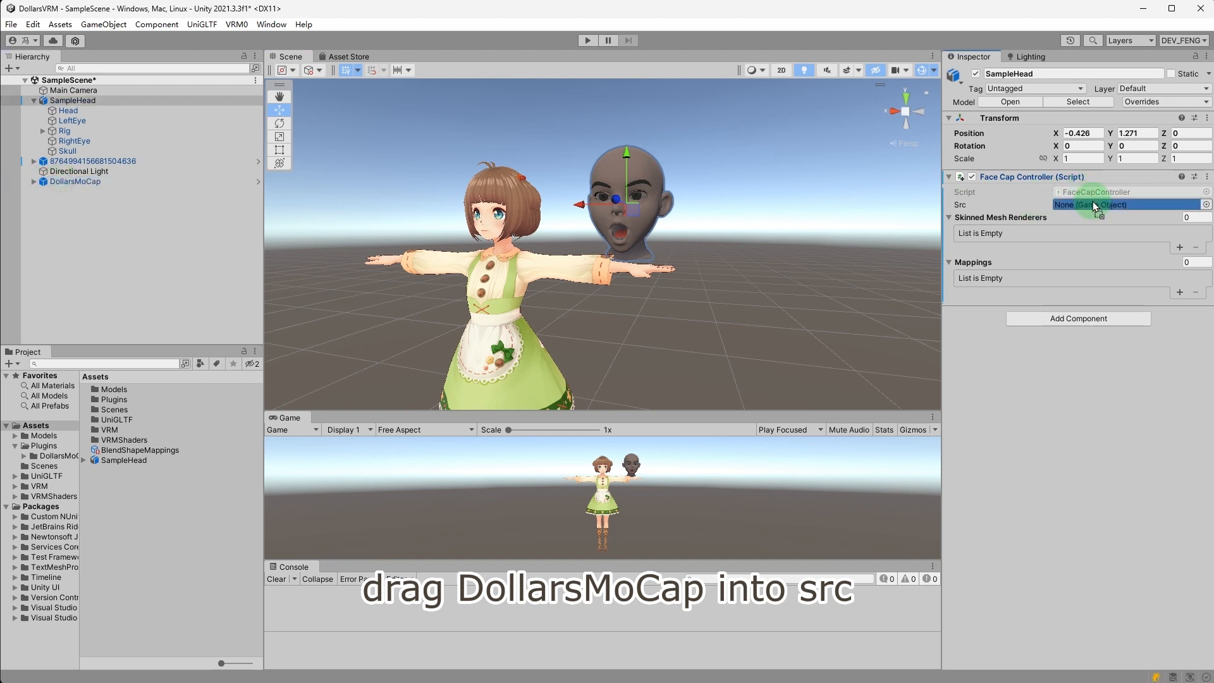
click(1179, 248)
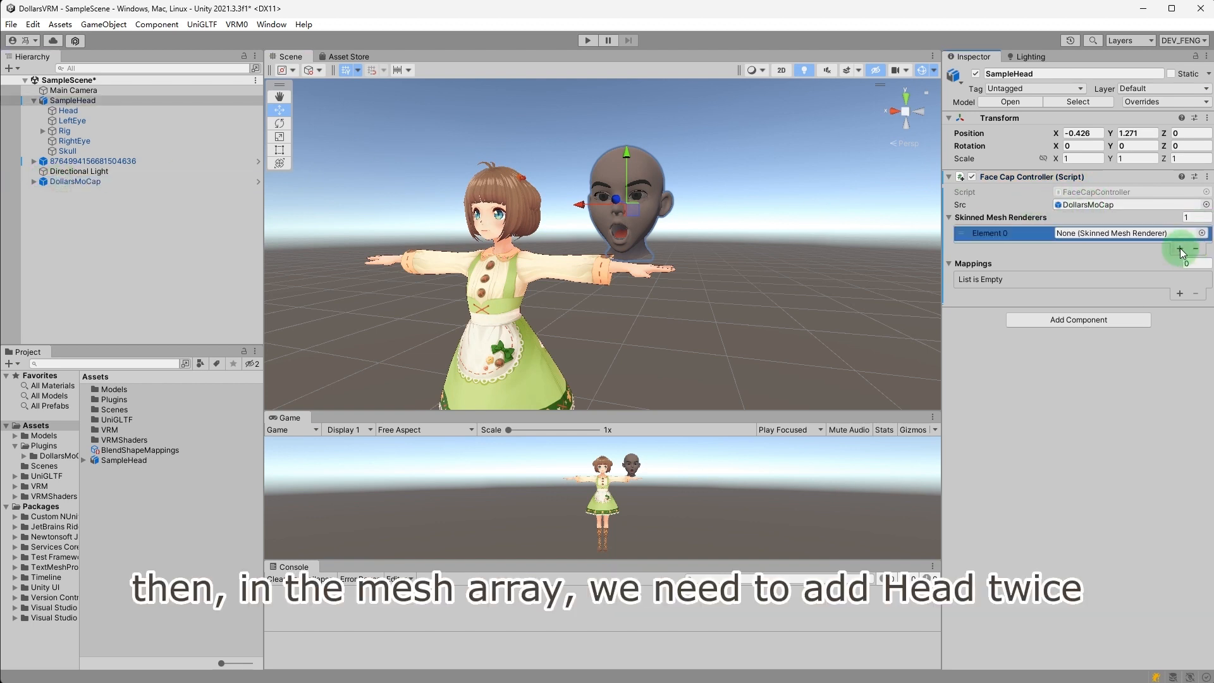
click(1180, 249)
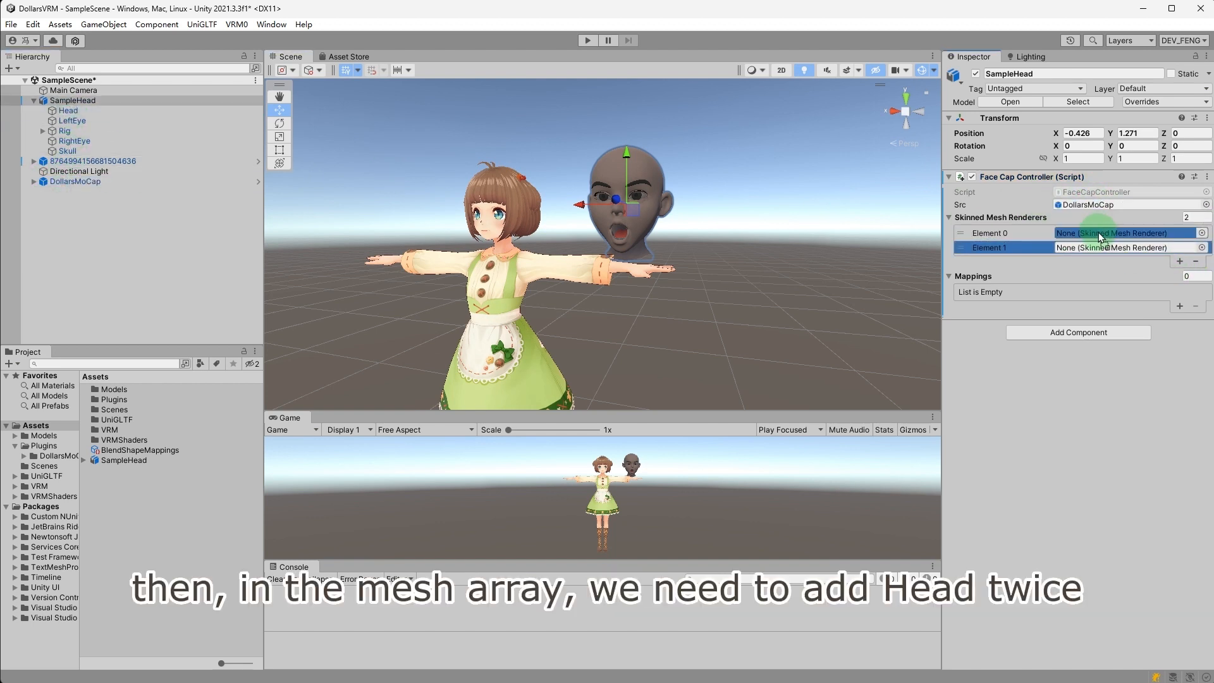
click(1111, 232)
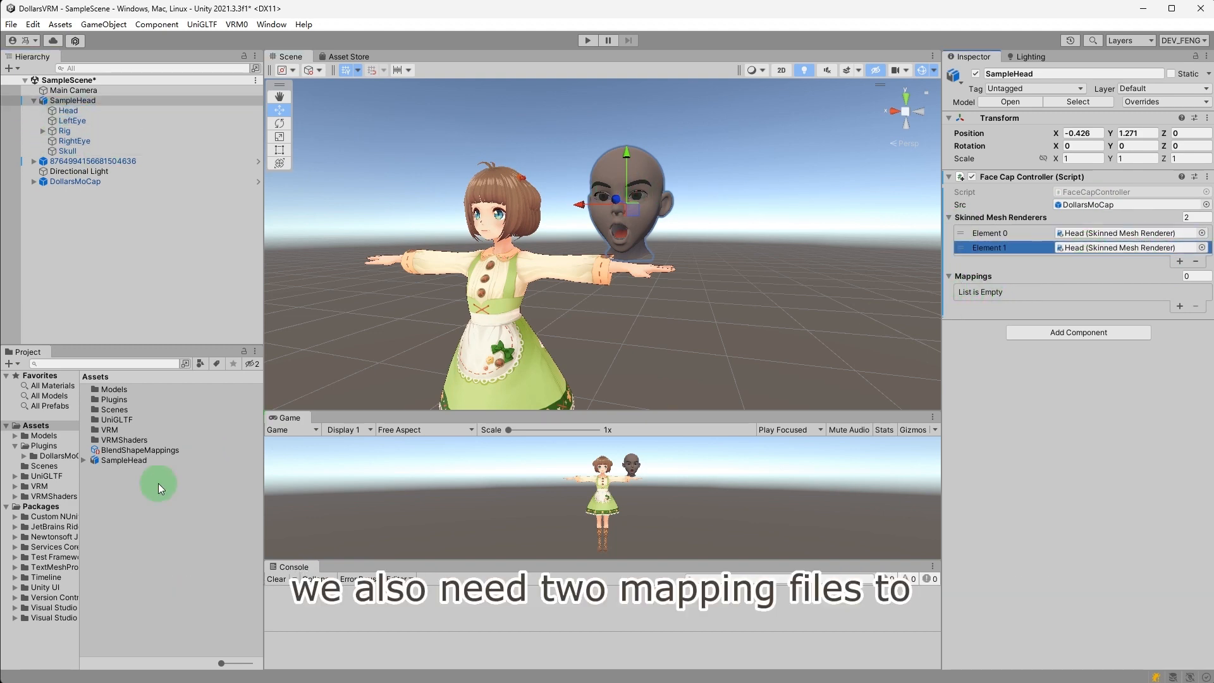
- Duplicate BlendShapeMappings into Head and Tongue copies and check the Head mesh's jaw blendshape names
right_click(159, 488)
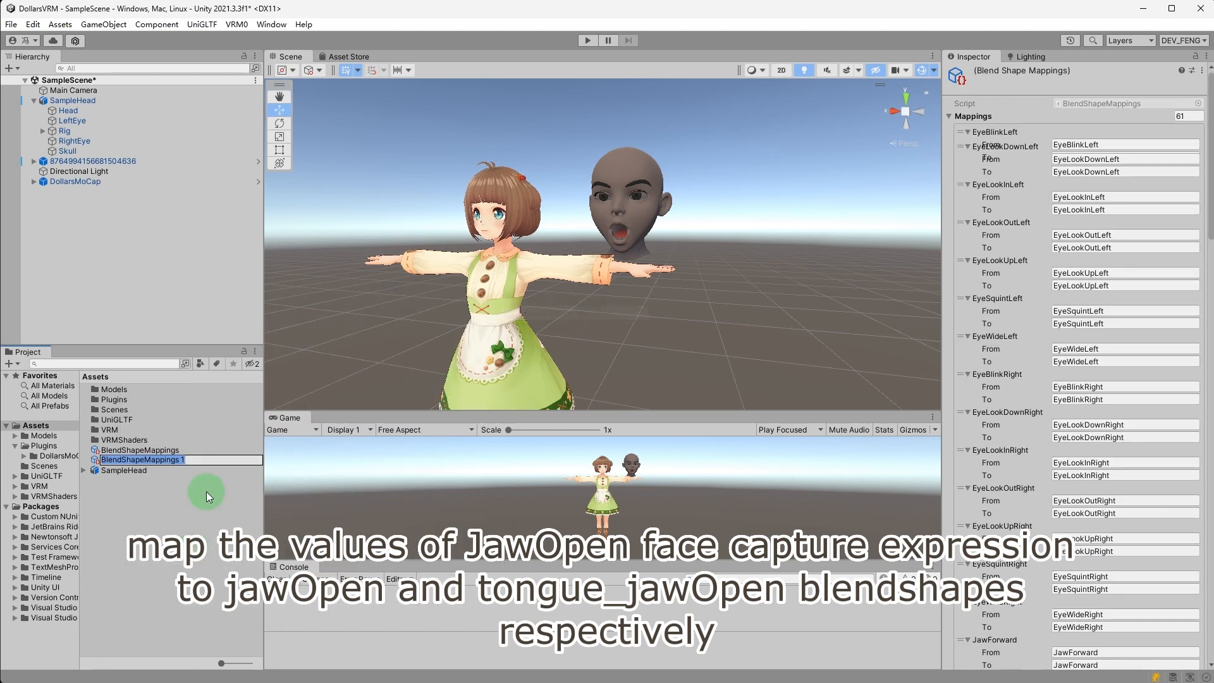
text(Head)
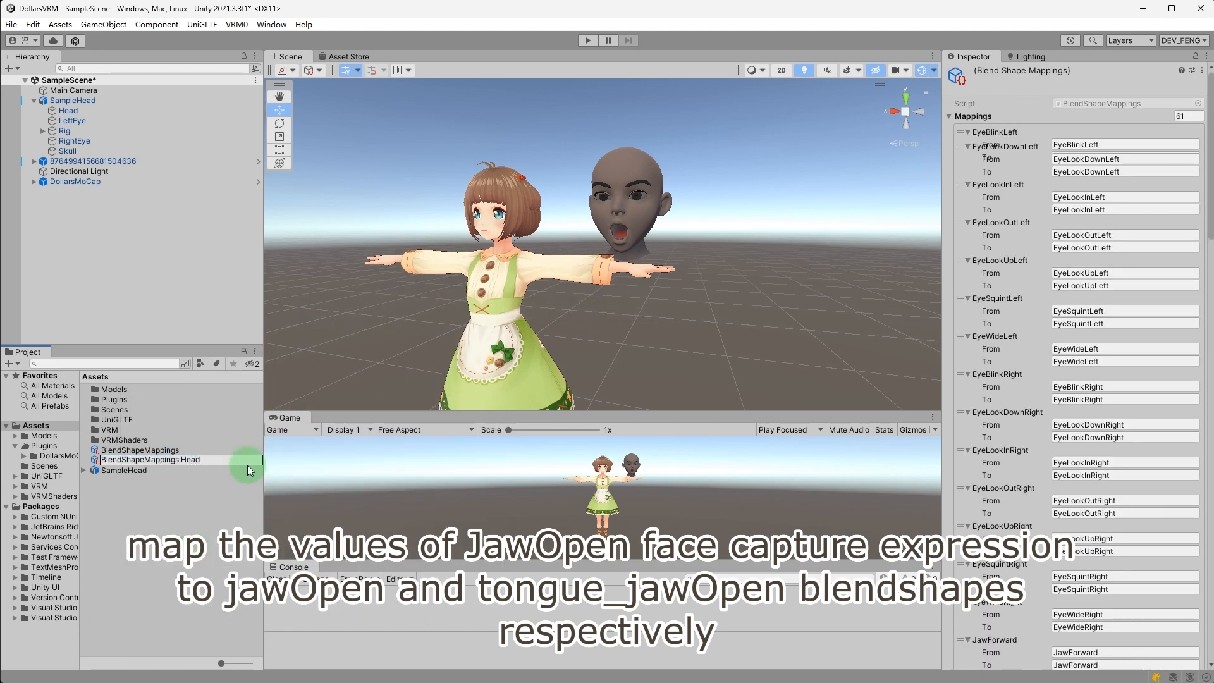
right_click(171, 480)
text(BlendShapeMappings Tongue)
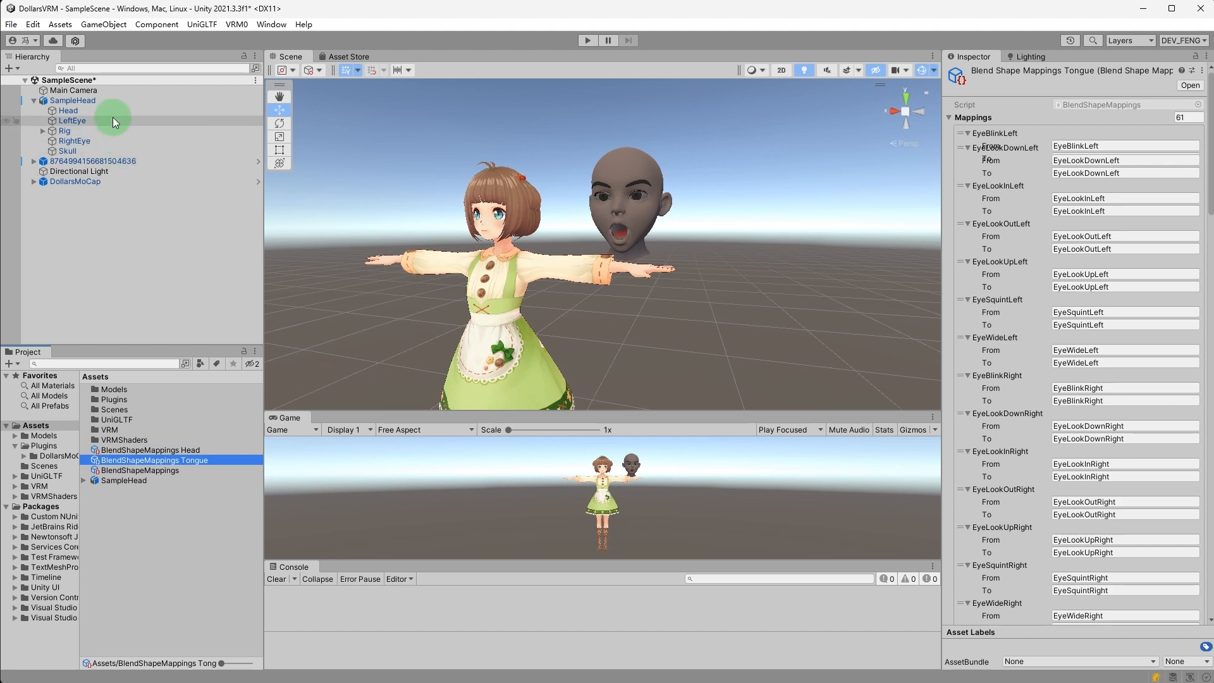
click(69, 110)
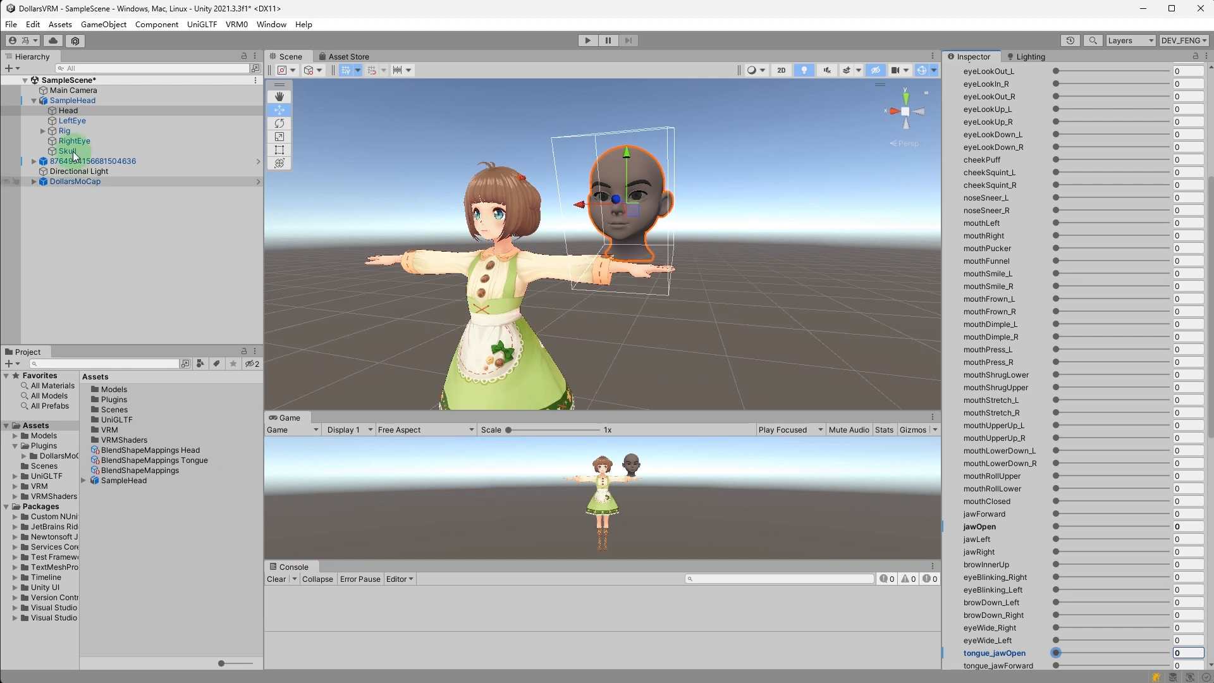
- Review the Head mapping entries and drag both mapping files into the controller's two slots
click(150, 450)
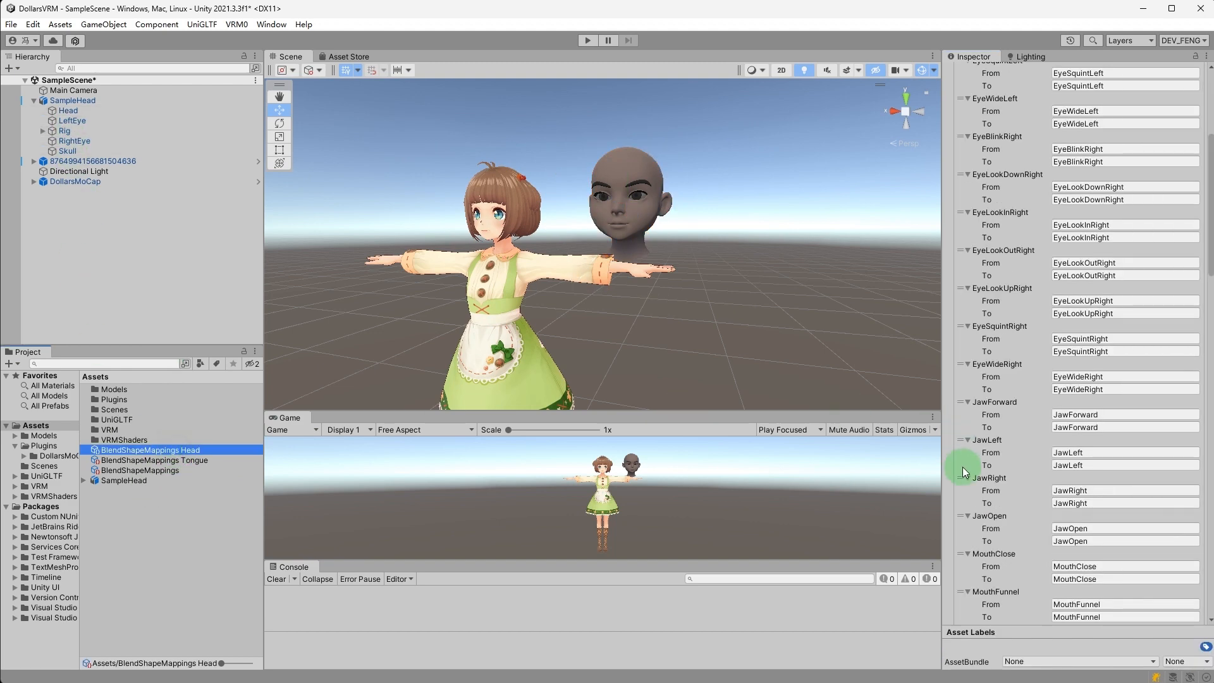
click(1123, 540)
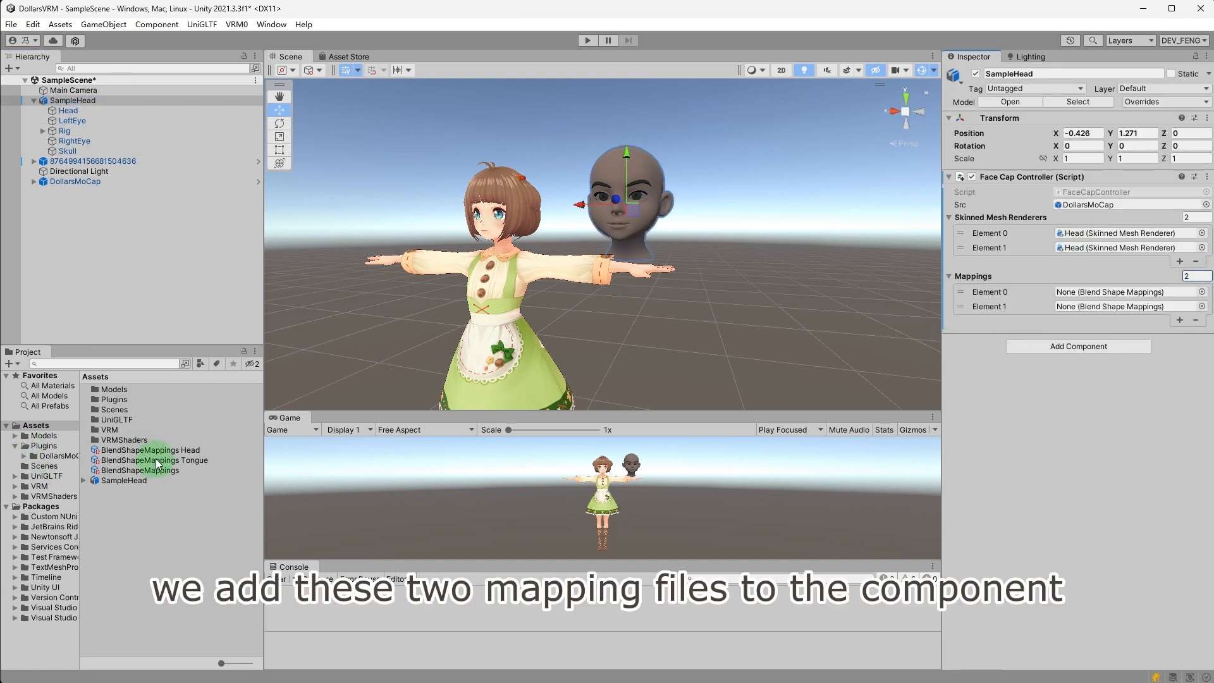
drag(149, 451, 1130, 292)
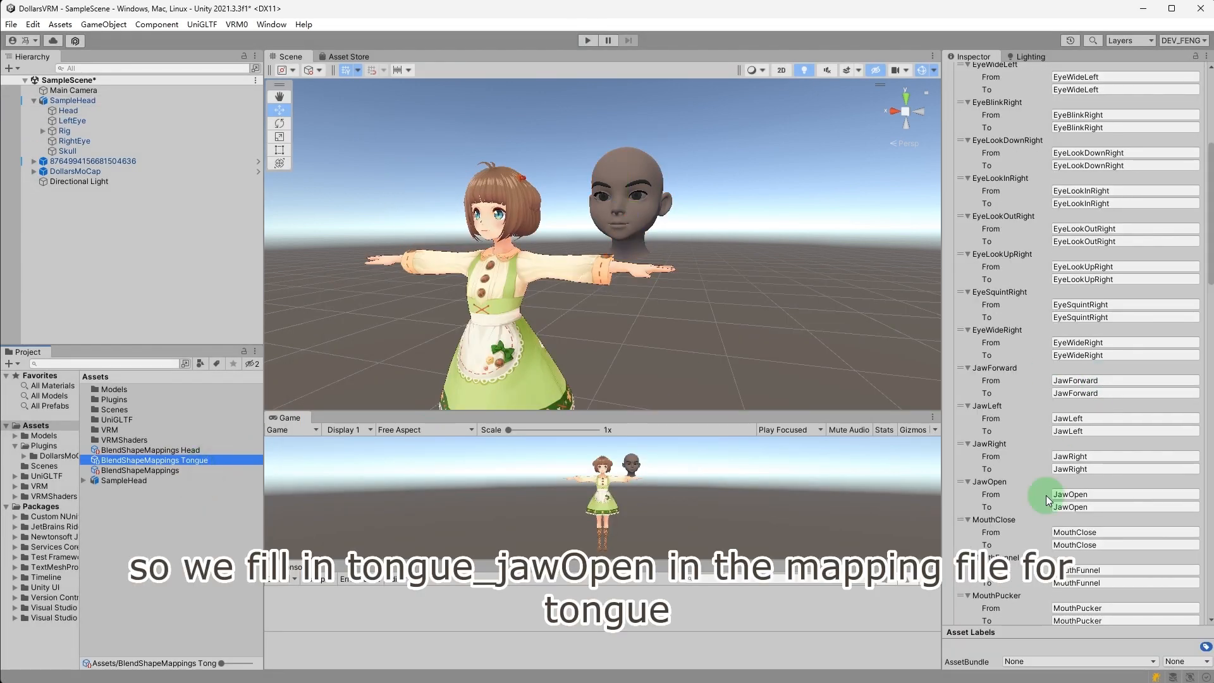
- Set the Tongue mapping's JawOpen target to tongue_jawOpen
click(1123, 494)
text(tongue)
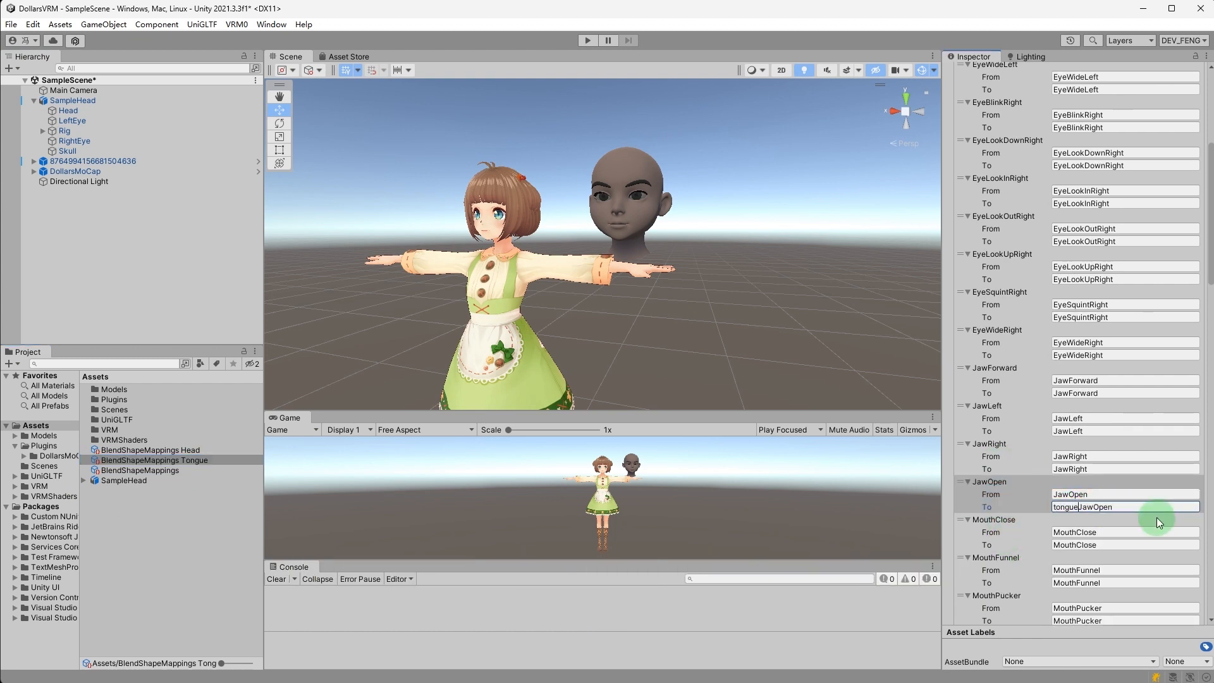
click(587, 39)
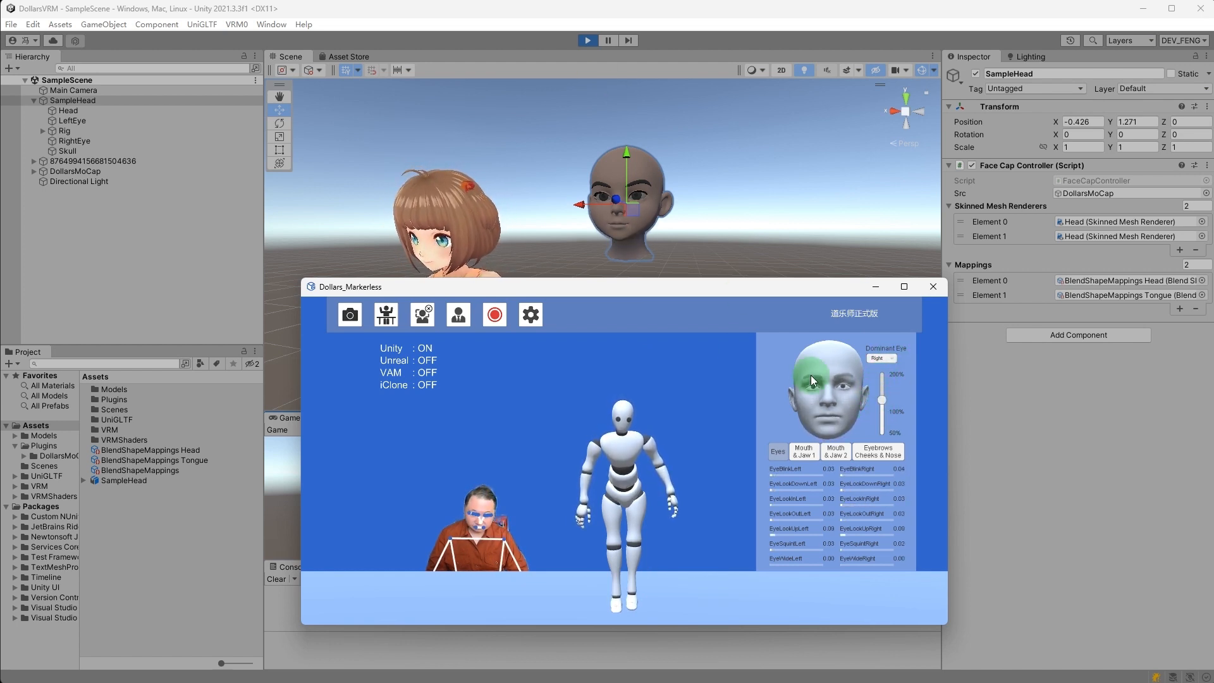
- Run the scene and reopen the Tongue mapping to review its case-sensitive tongue_jawOpen JawOpen entry
click(932, 287)
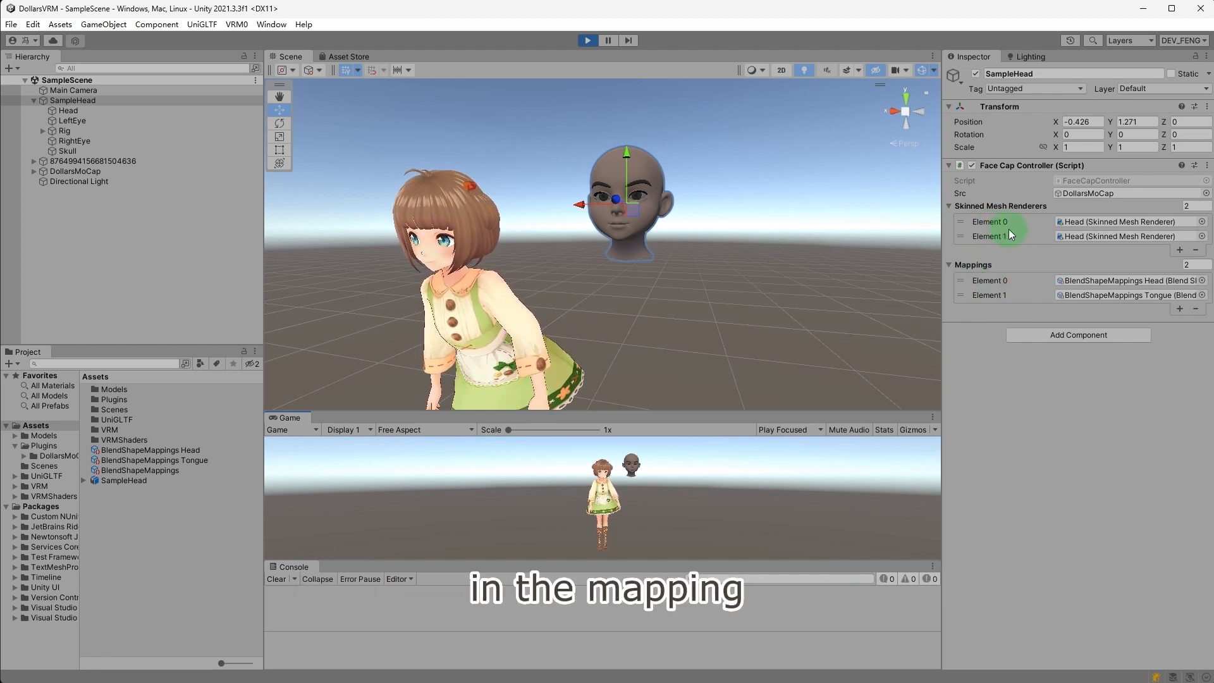
click(153, 460)
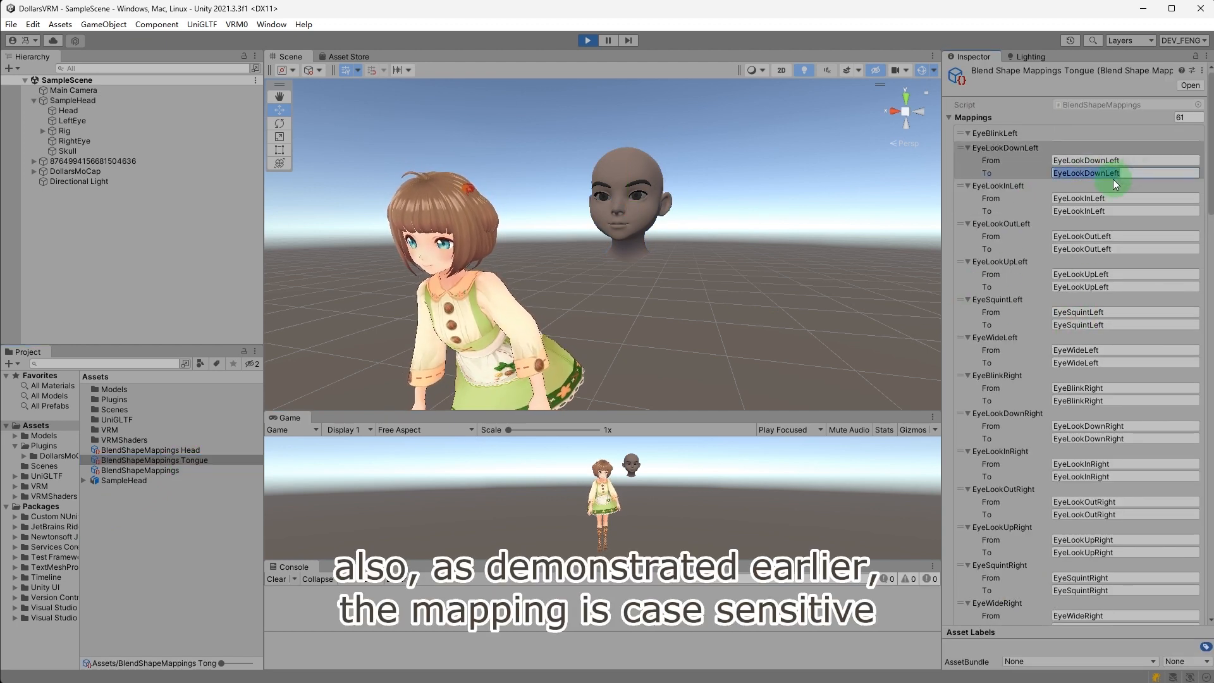
scroll(down, 3)
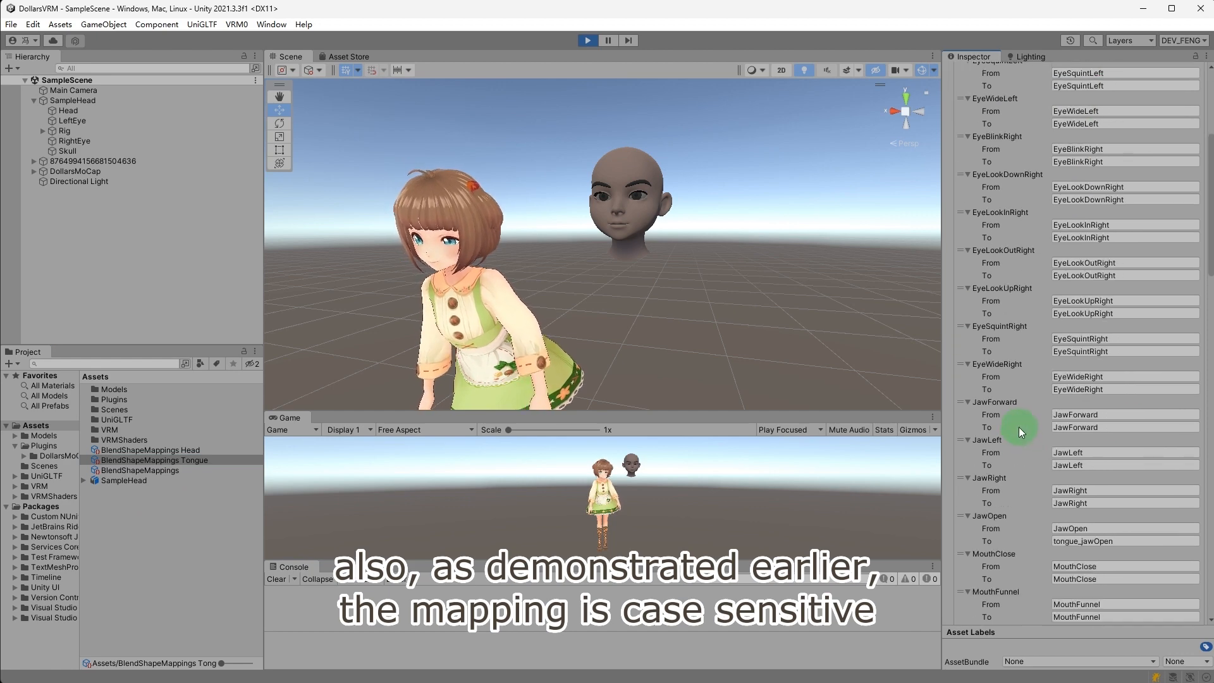